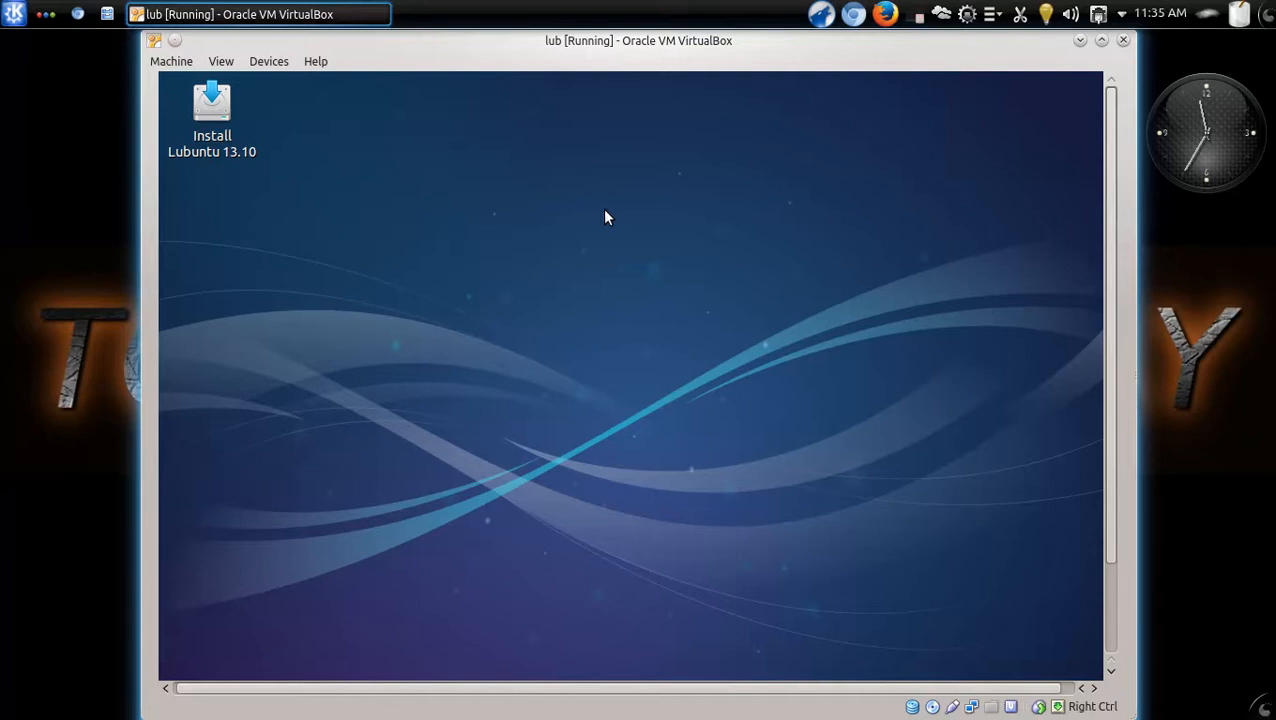
{"action": "mouse_move", "coordinate": [988, 258]}
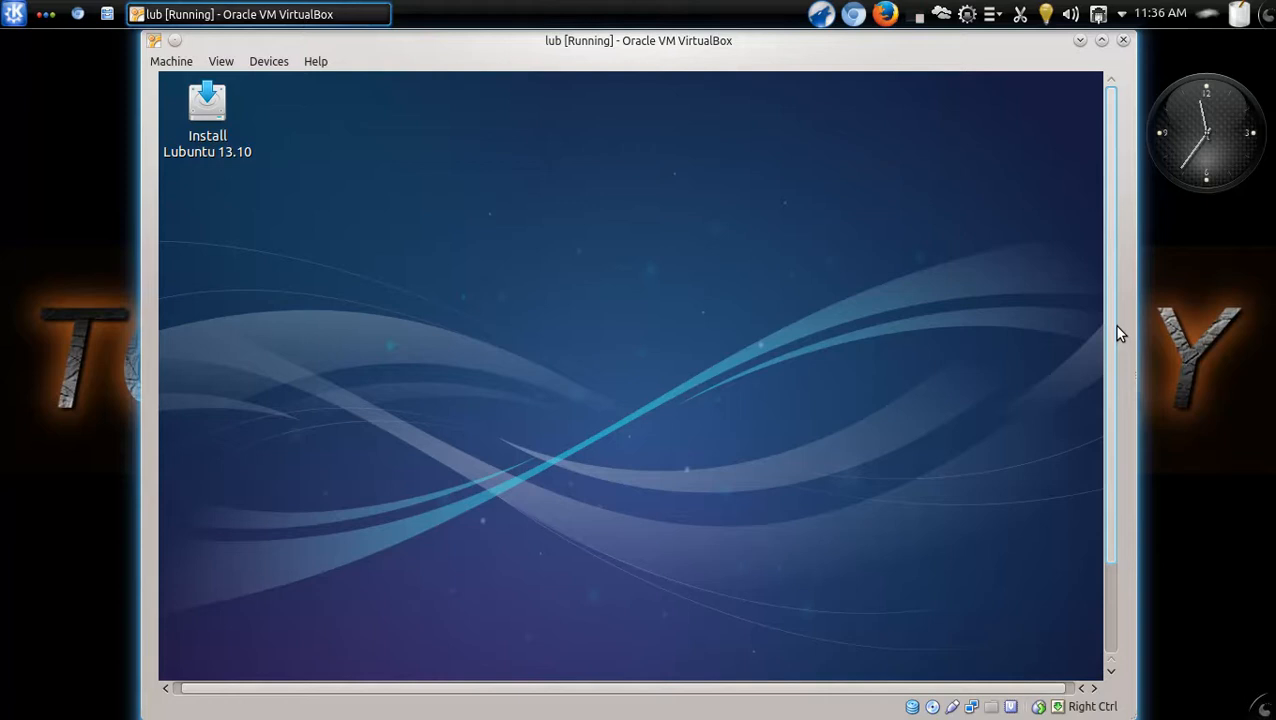
{"action": "mouse_move", "coordinate": [1037, 362]}
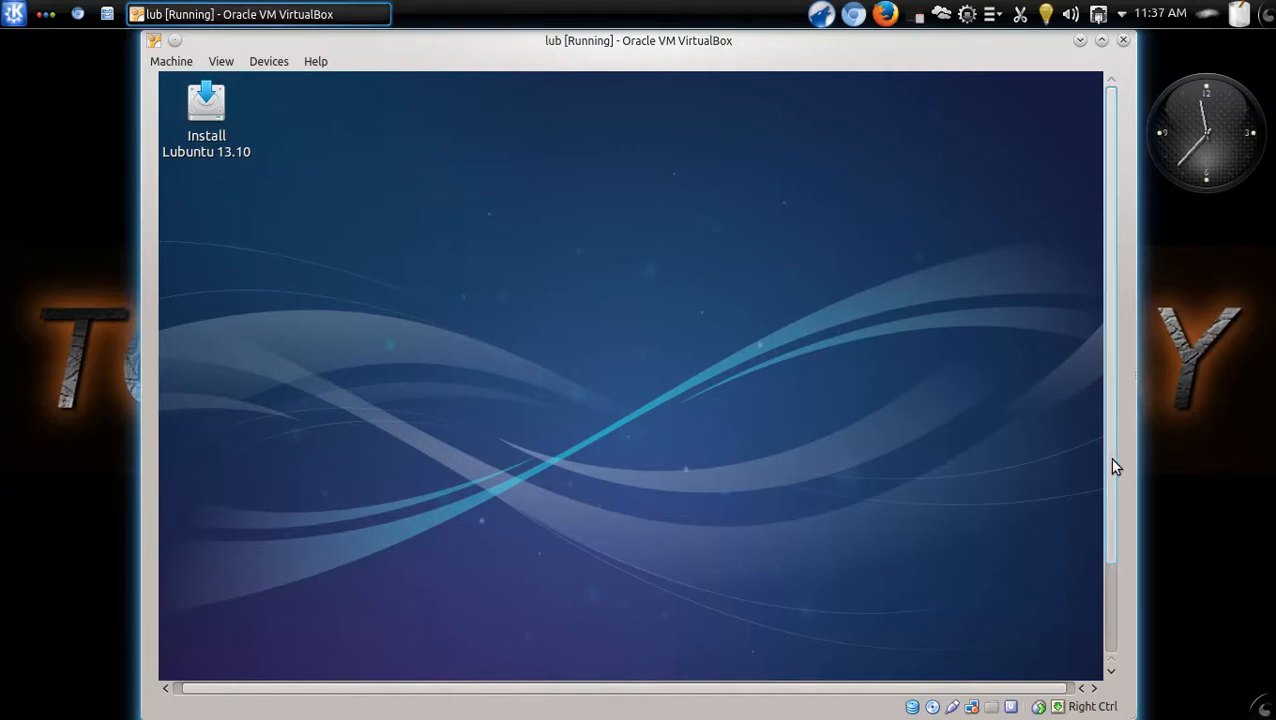
{"action": "mouse_move", "coordinate": [230, 128]}
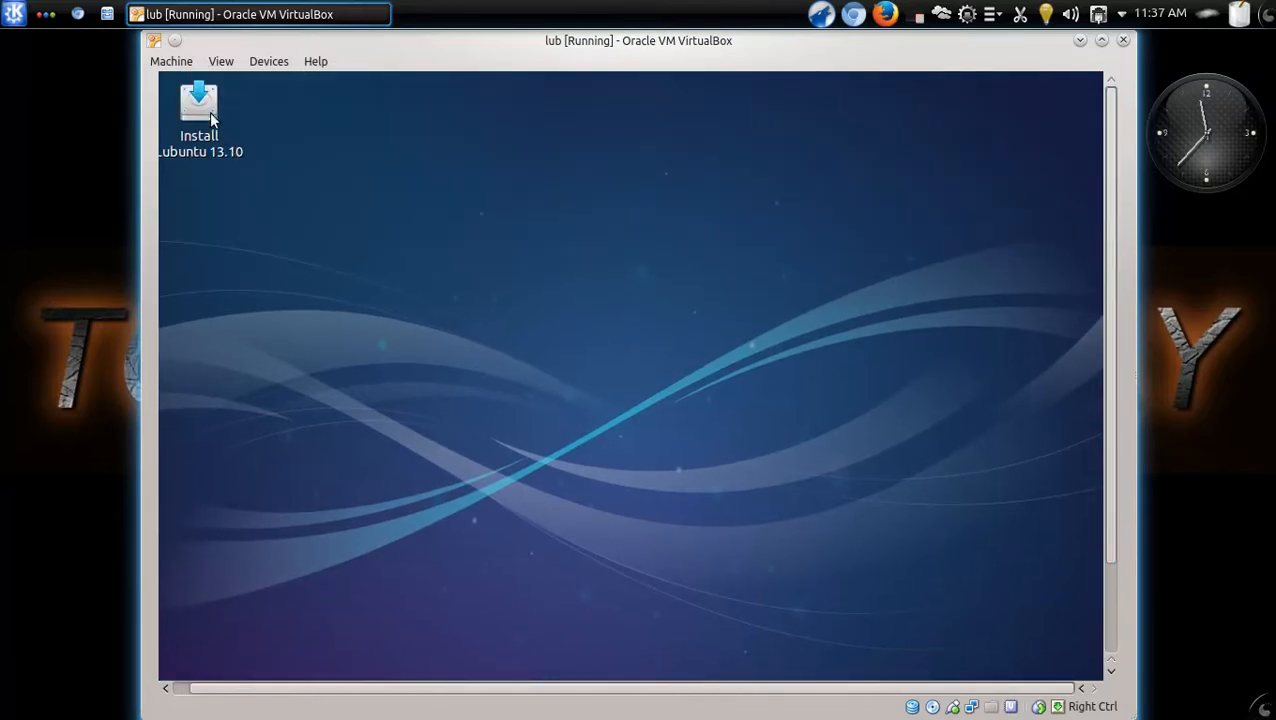
Launch the 'Install Lubuntu 13.10' installer from its icon on the VM desktop.
{"action": "left_click", "coordinate": [199, 110]}
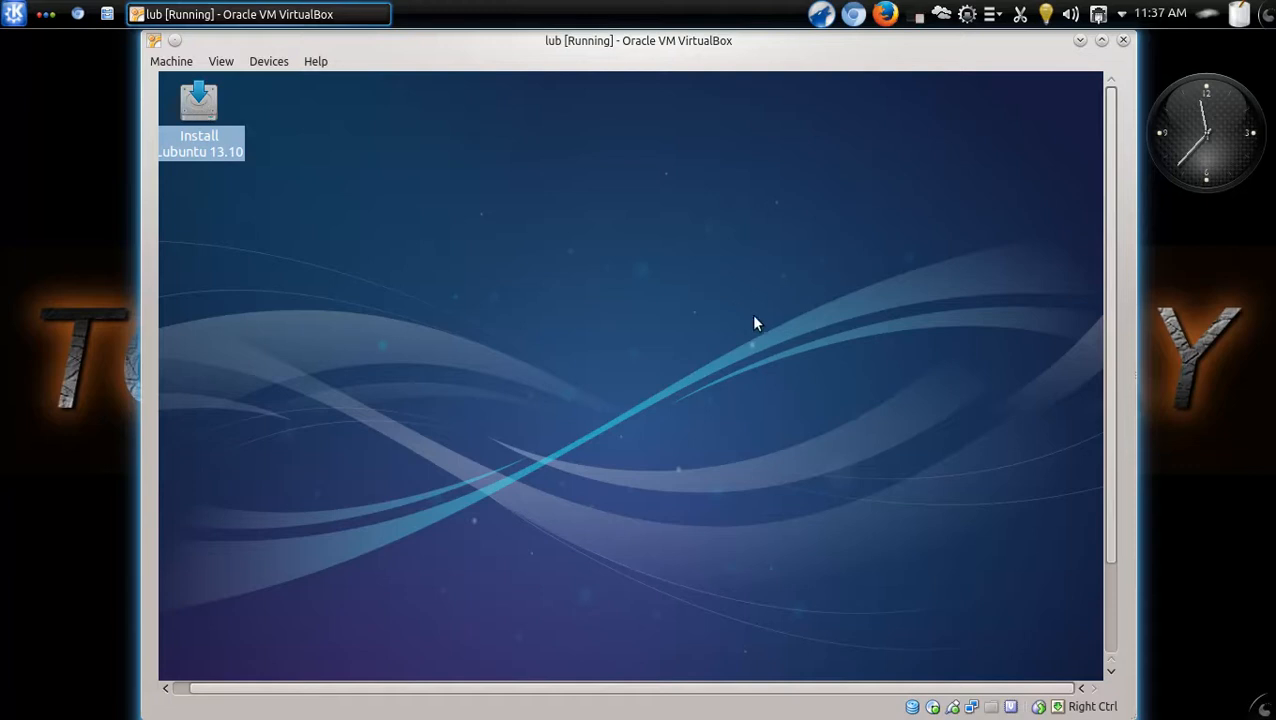
{"action": "mouse_move", "coordinate": [772, 368]}
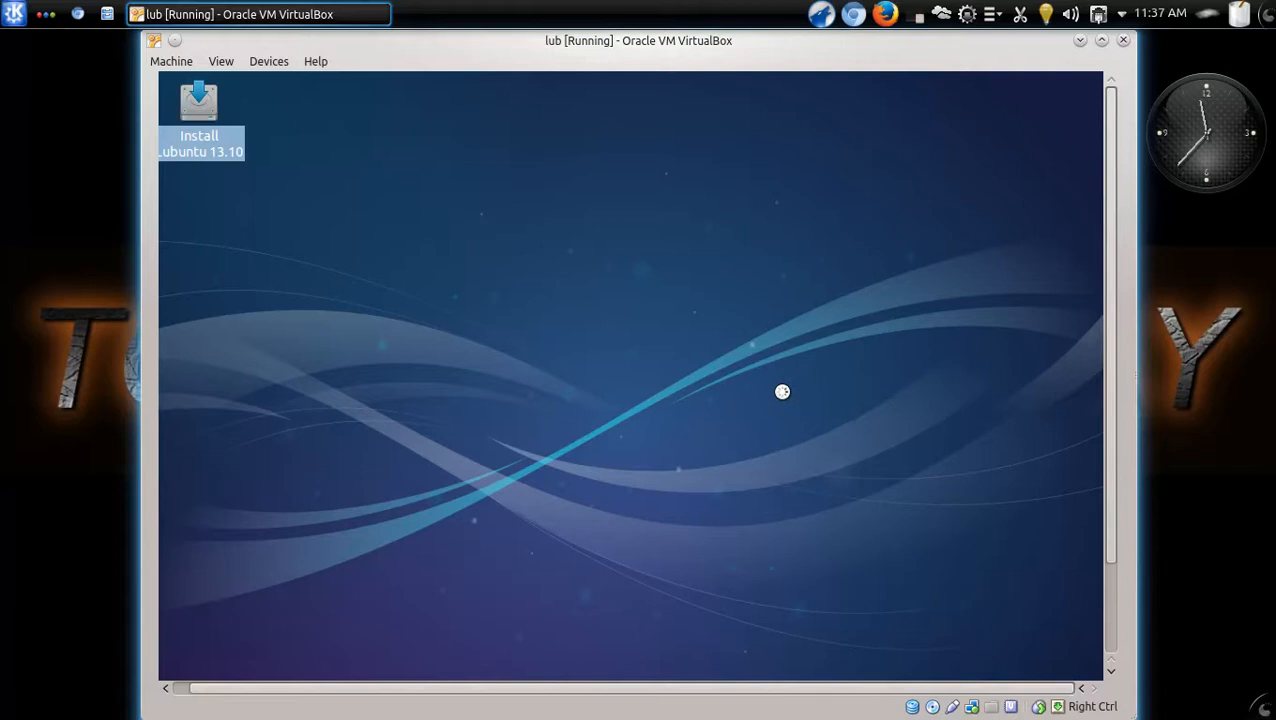
{"action": "double_click", "coordinate": [199, 105]}
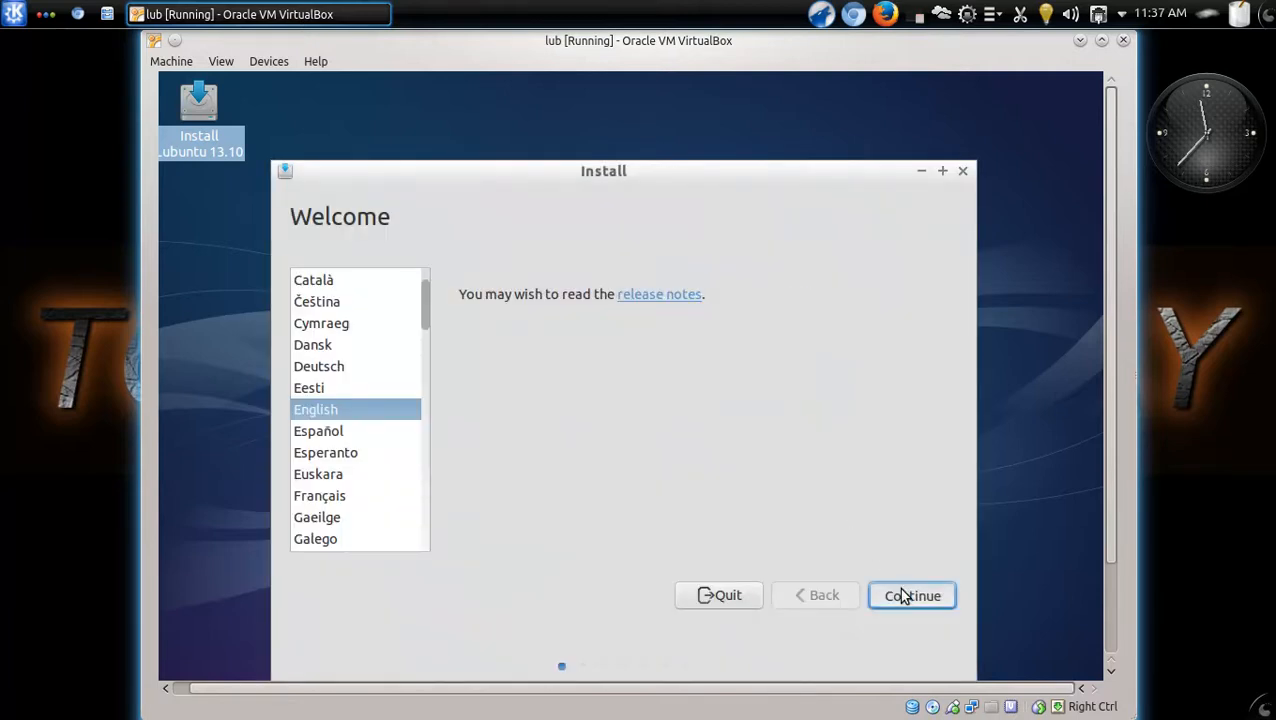
Keep English on the Welcome page and advance to 'Preparing to install Lubuntu'.
{"action": "left_click", "coordinate": [911, 595]}
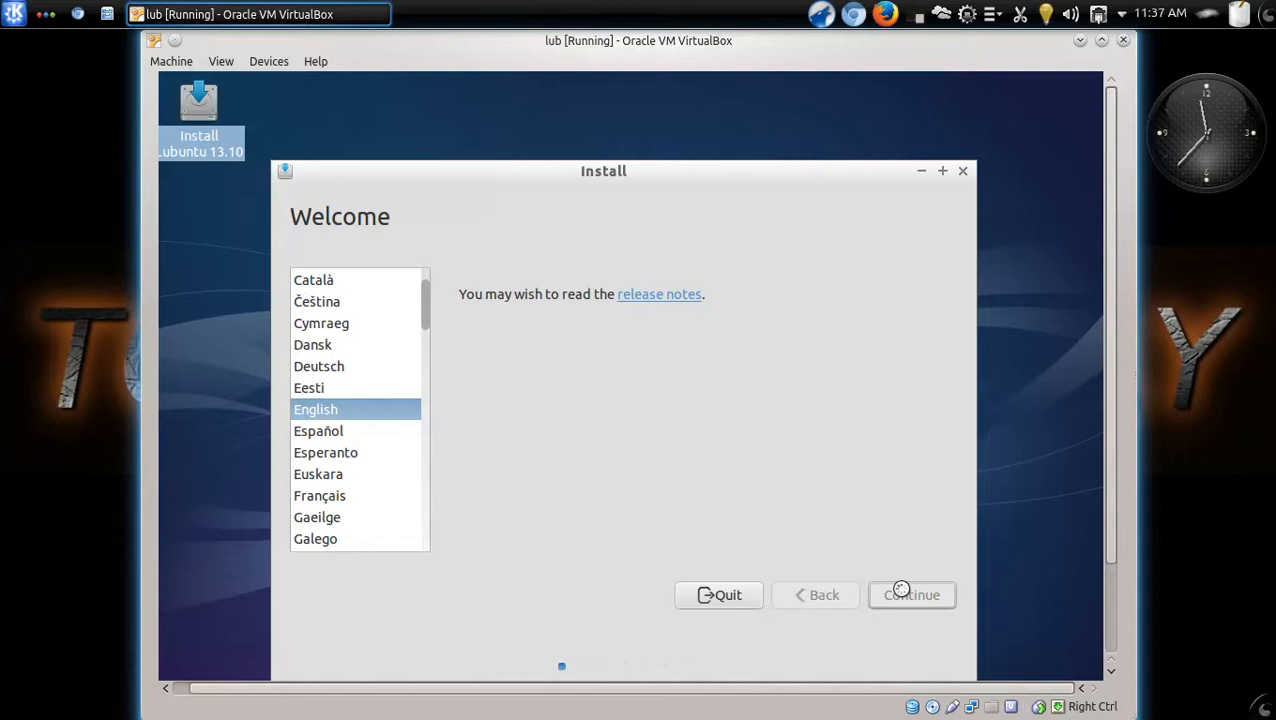
{"action": "left_click", "coordinate": [910, 594]}
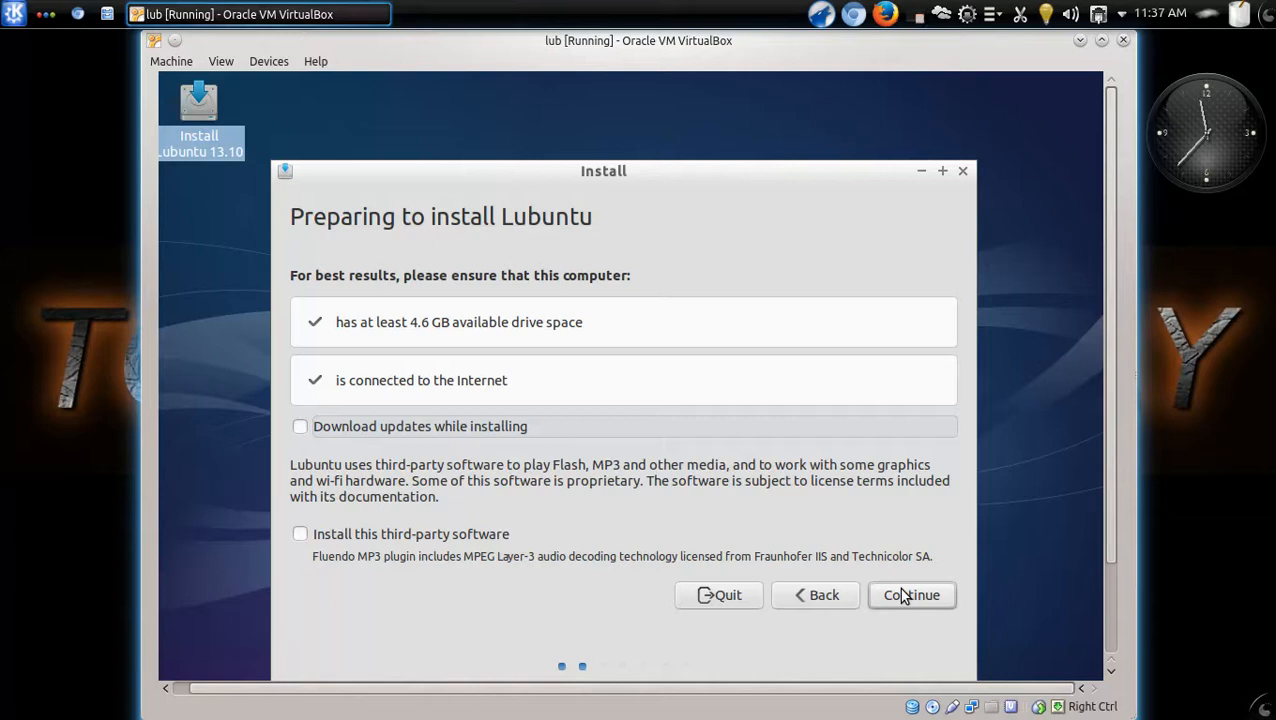
{"action": "mouse_move", "coordinate": [667, 335]}
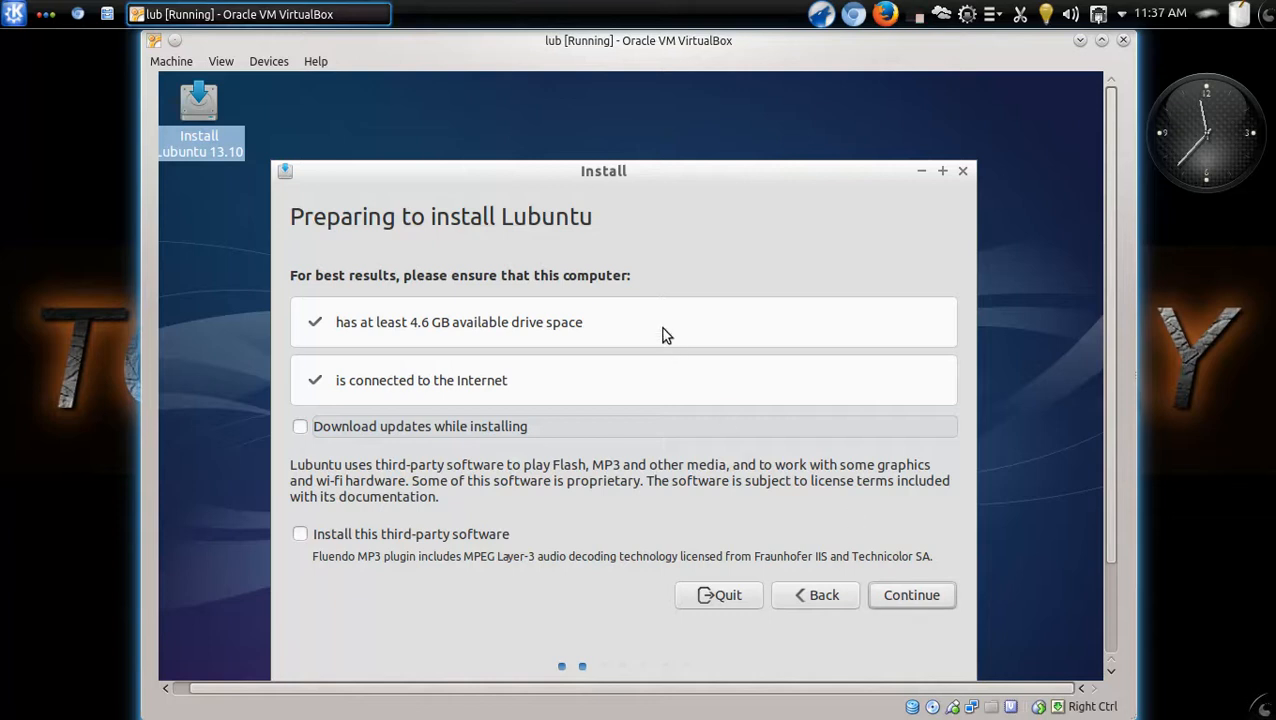
{"action": "mouse_move", "coordinate": [674, 292]}
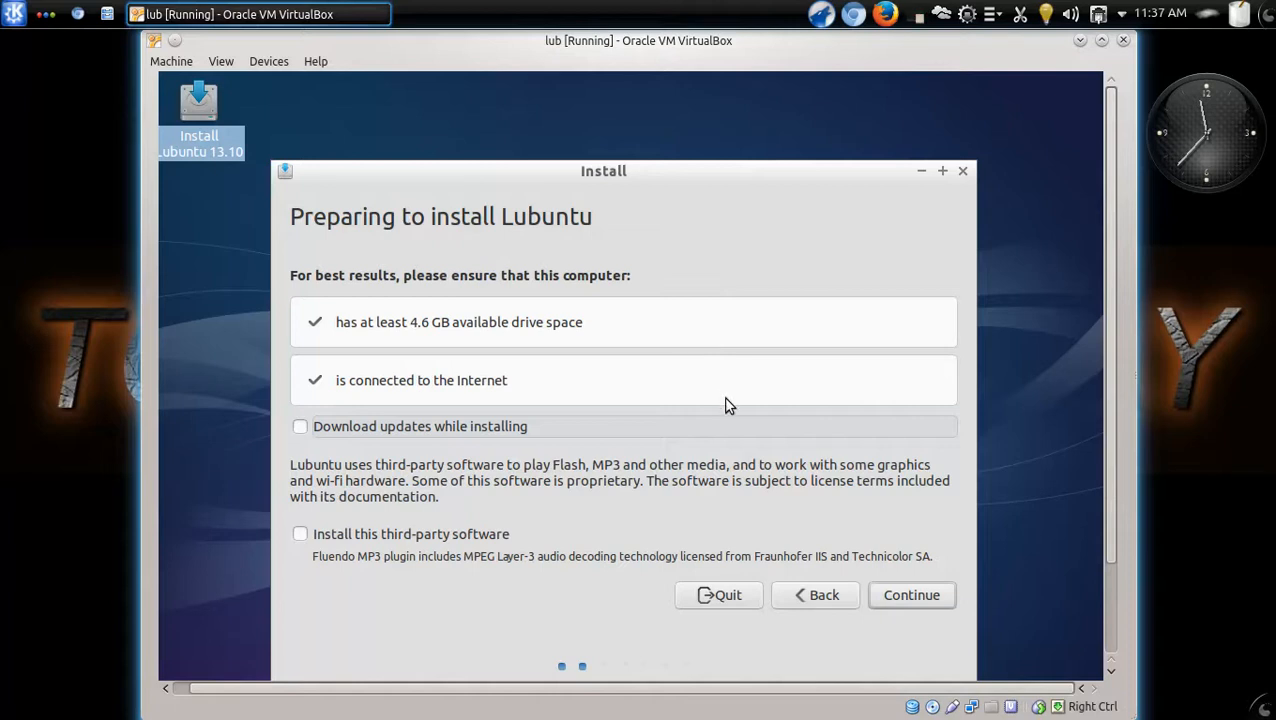
{"action": "mouse_move", "coordinate": [585, 418]}
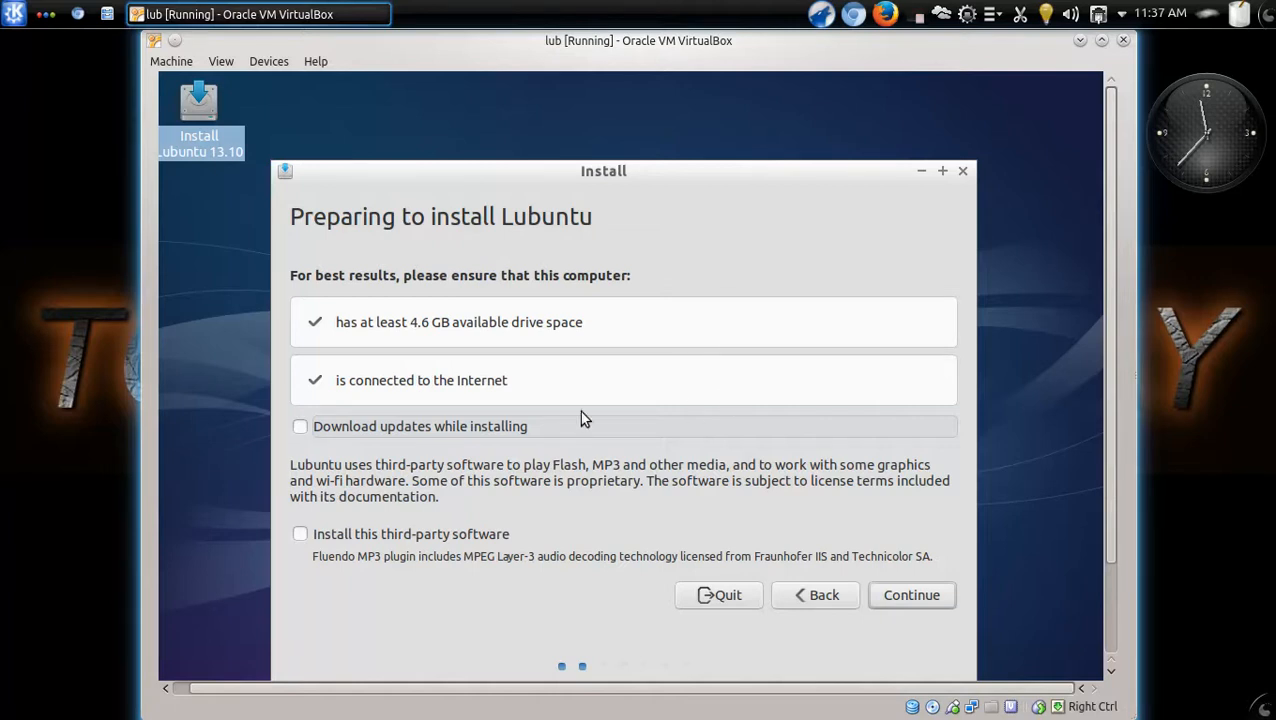
{"action": "mouse_move", "coordinate": [452, 502]}
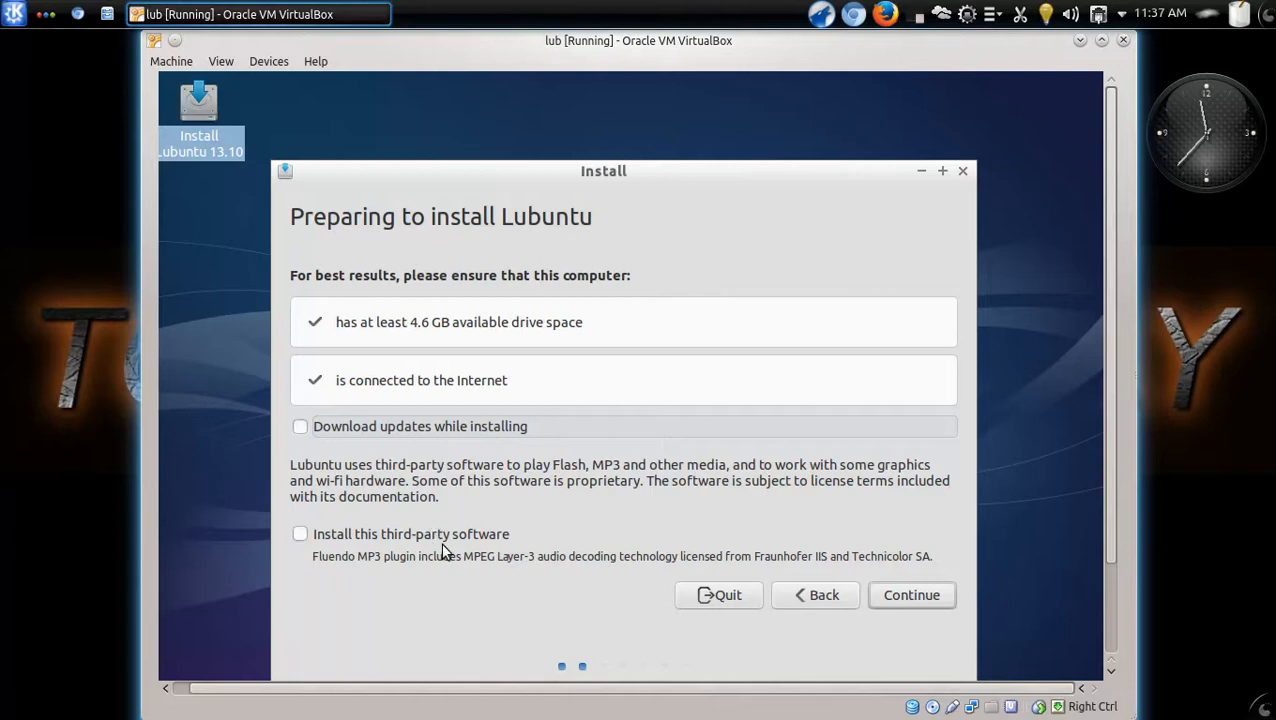
{"action": "mouse_move", "coordinate": [322, 468]}
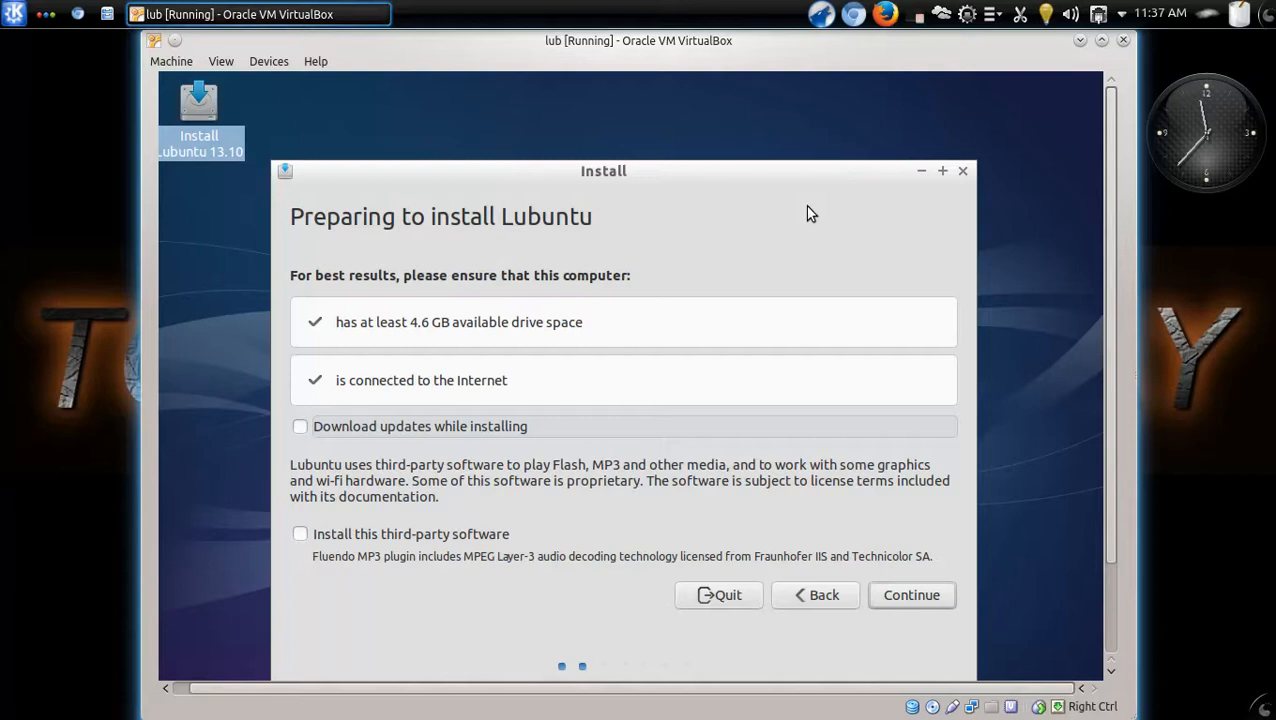
{"action": "mouse_move", "coordinate": [921, 543]}
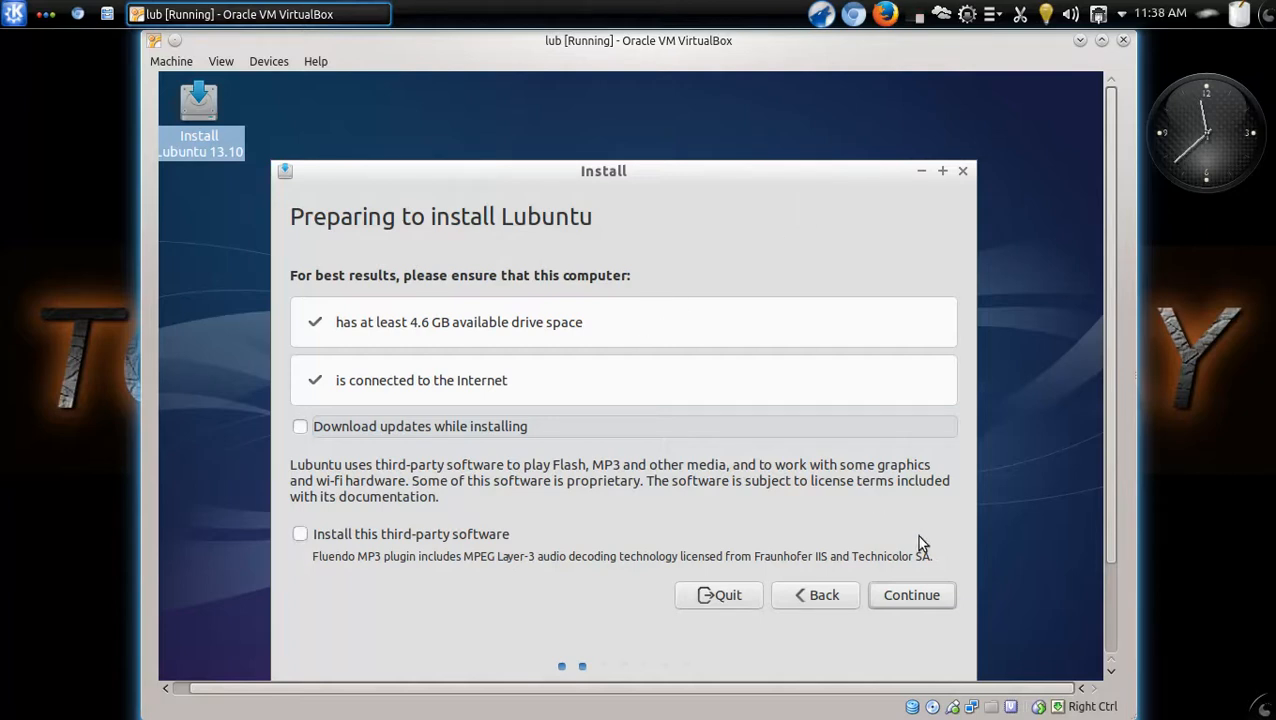
Skip updates and third-party software, then Install Now with 'Erase disk and install Lubuntu'.
{"action": "left_click", "coordinate": [911, 594]}
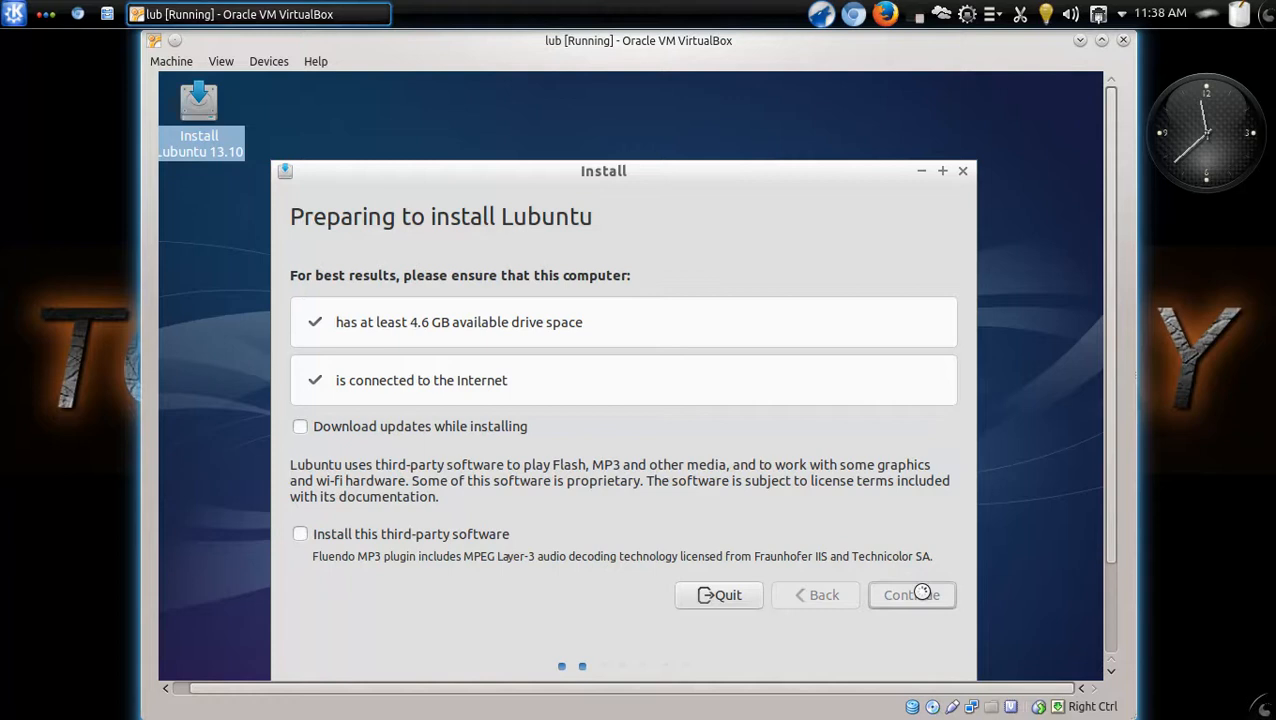
{"action": "left_click", "coordinate": [909, 594]}
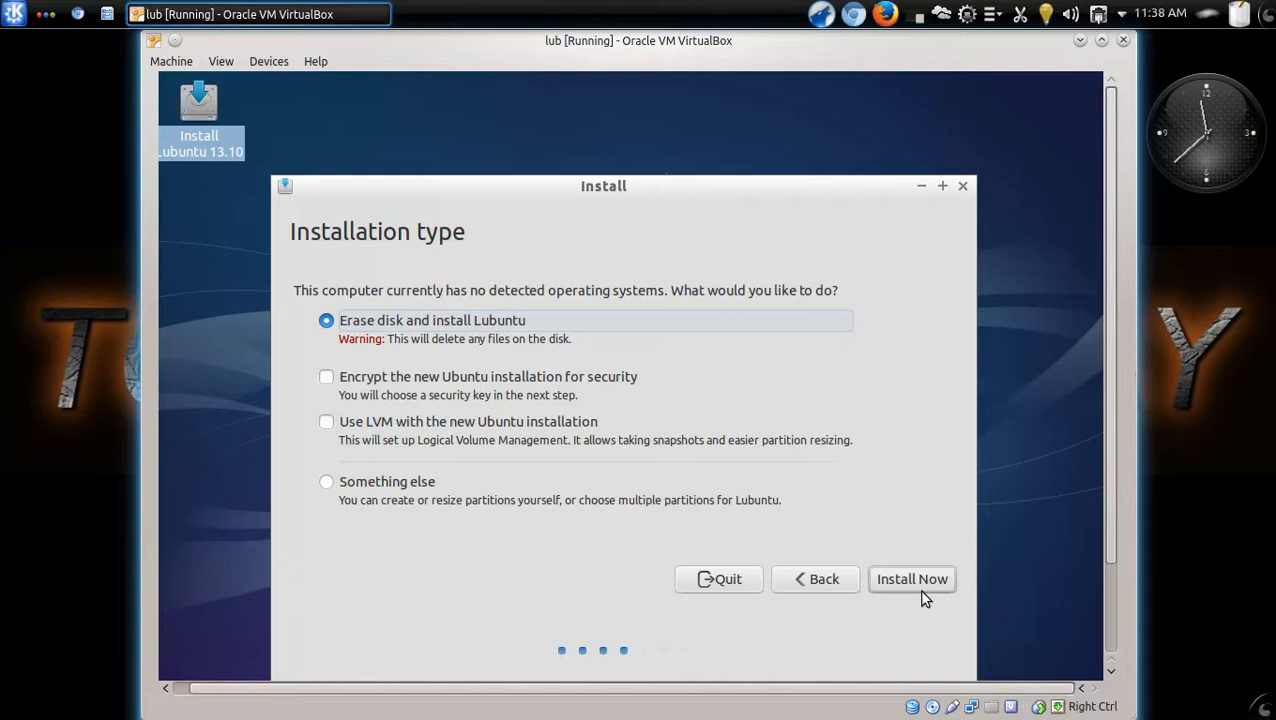
{"action": "mouse_move", "coordinate": [797, 229]}
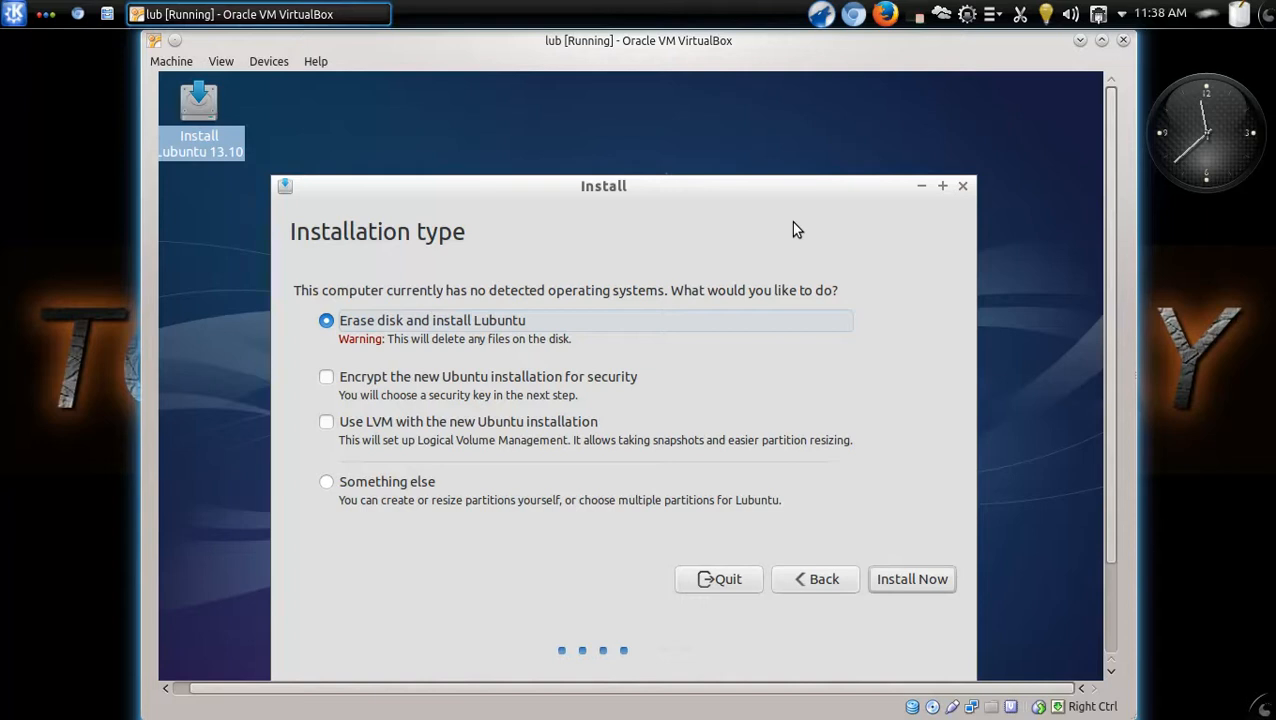
{"action": "mouse_move", "coordinate": [547, 320]}
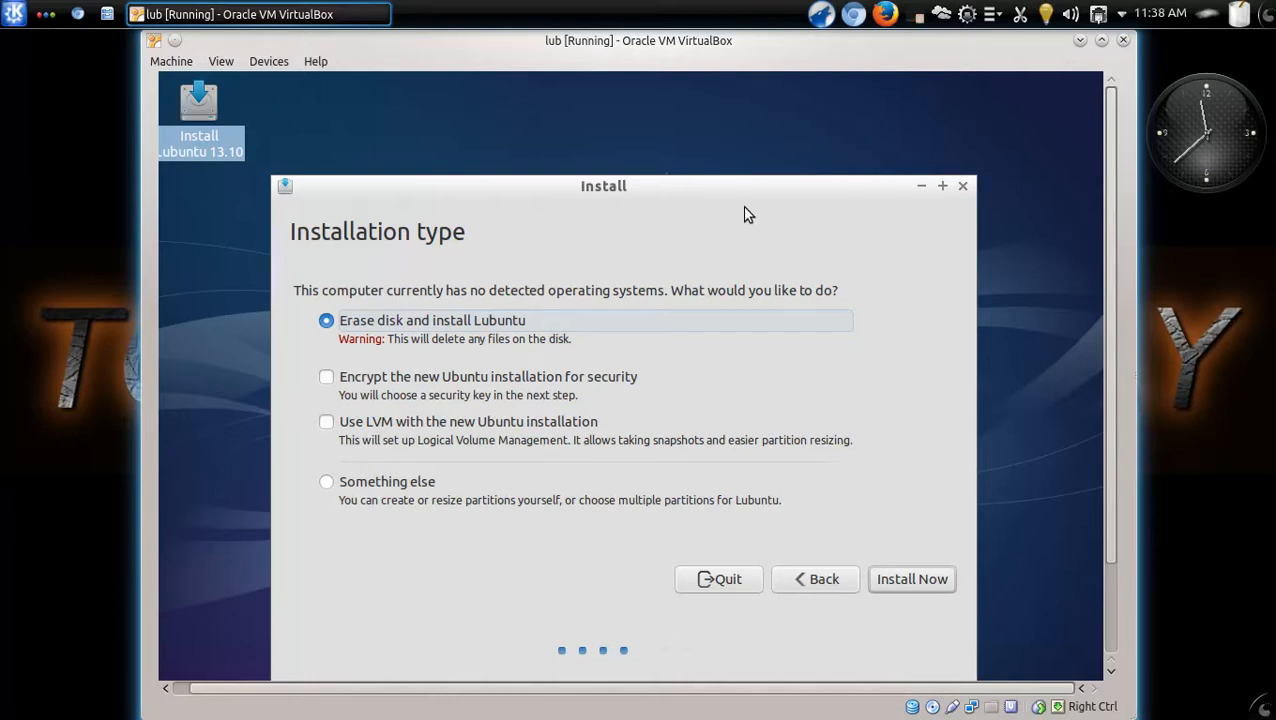
{"action": "mouse_move", "coordinate": [733, 330]}
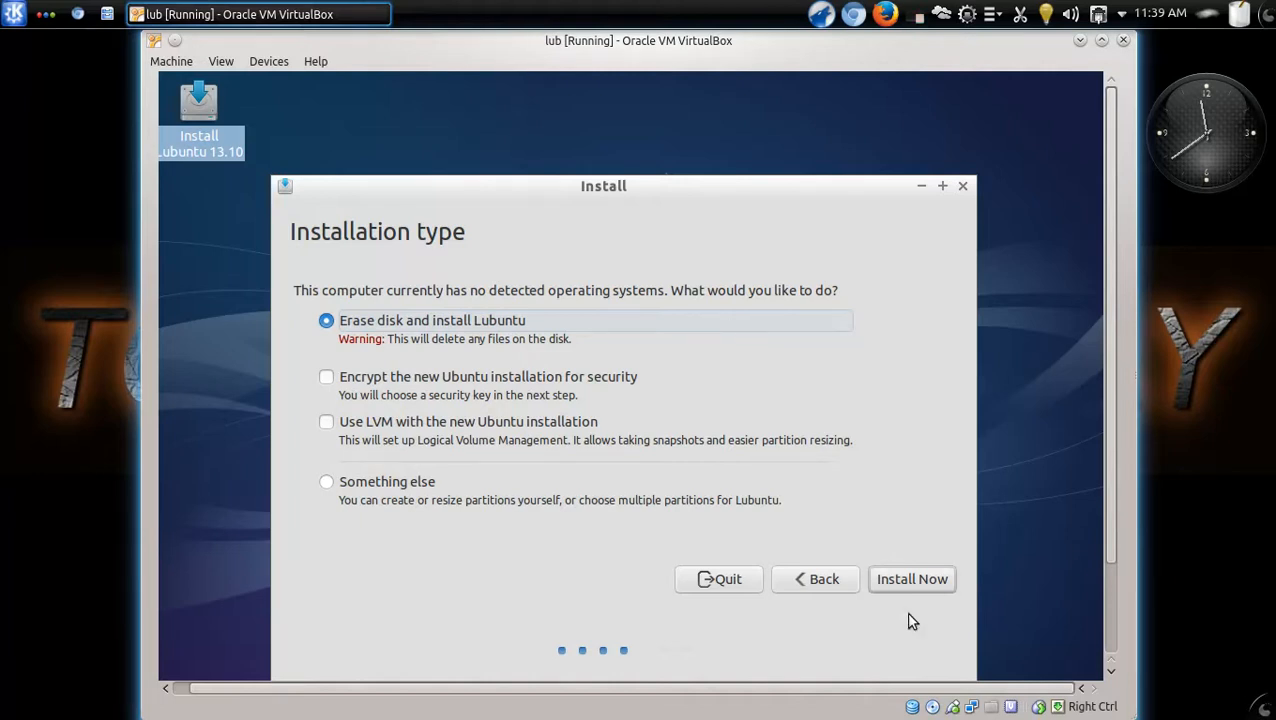
{"action": "left_click", "coordinate": [911, 578]}
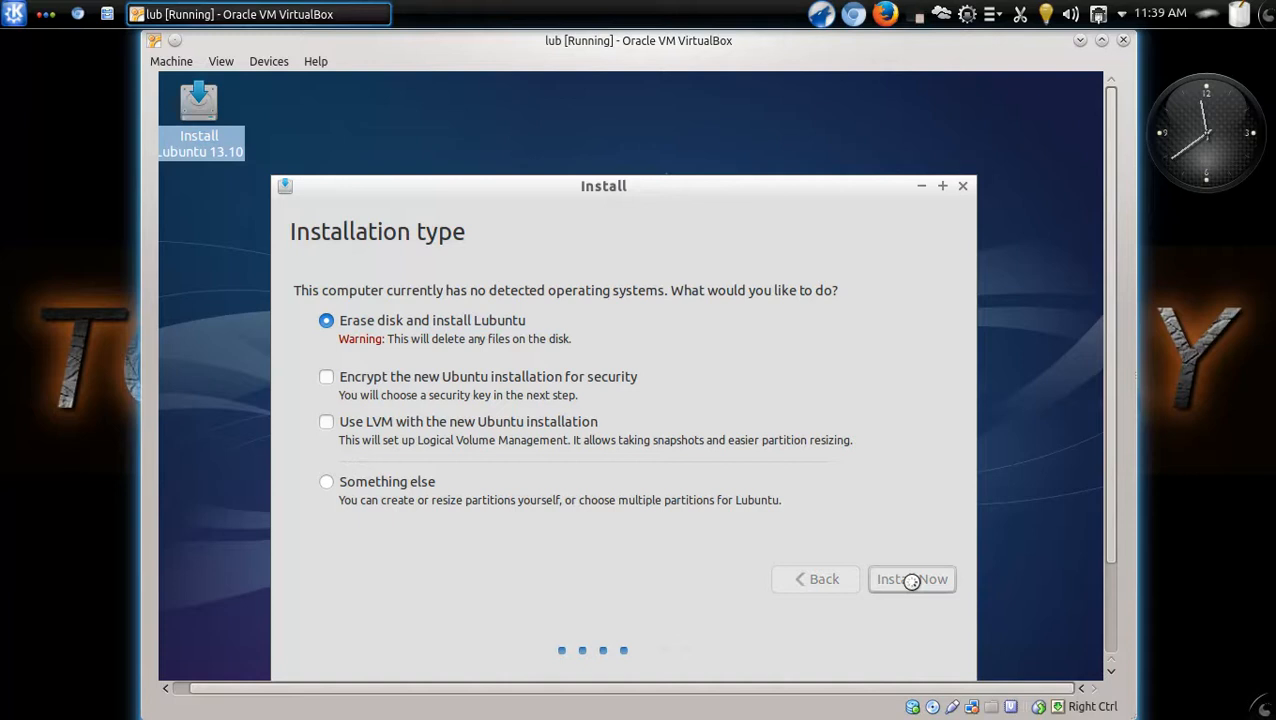
Confirm New York on 'Where are you?' and English (US) on Keyboard layout.
{"action": "left_click", "coordinate": [911, 579]}
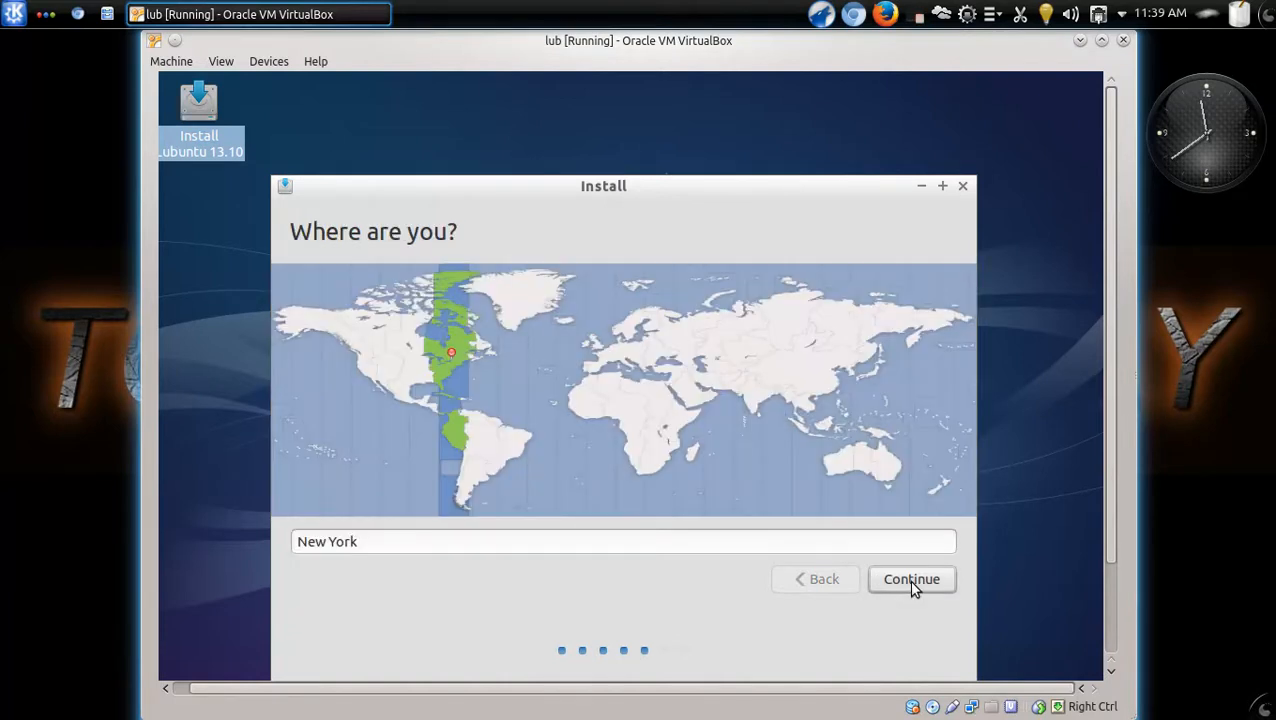
{"action": "left_click", "coordinate": [911, 579]}
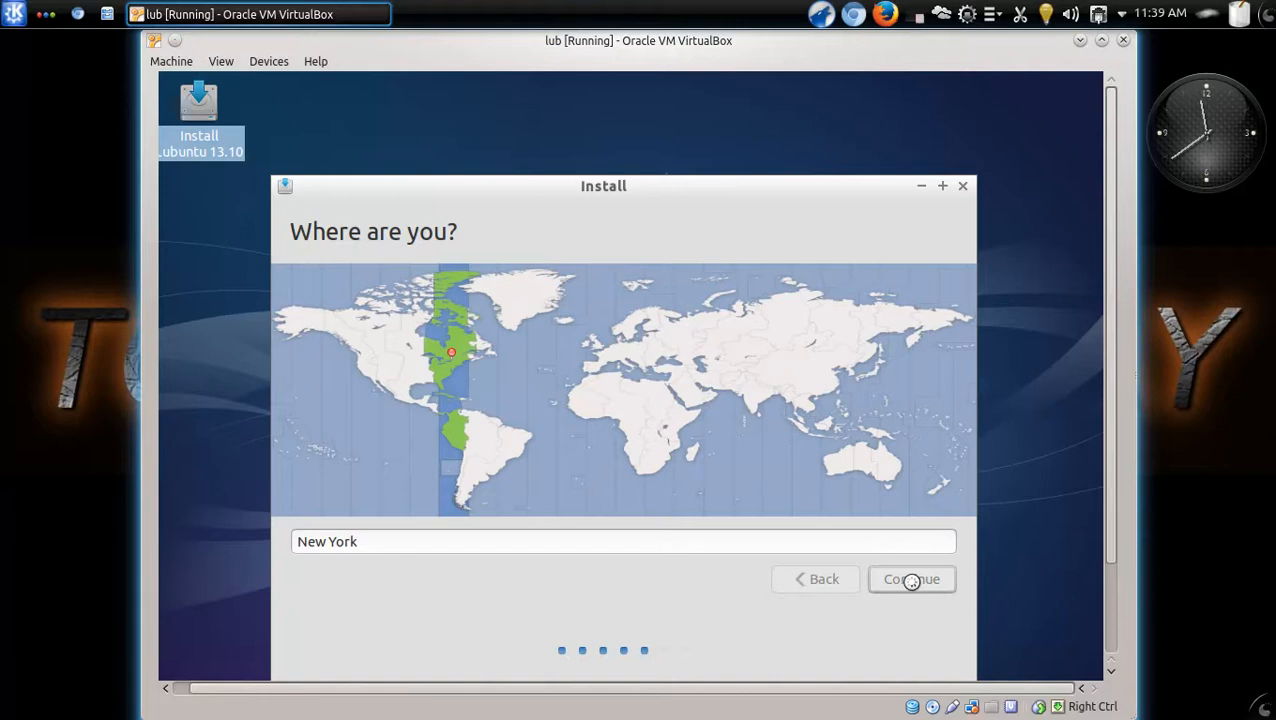
{"action": "left_click", "coordinate": [910, 579]}
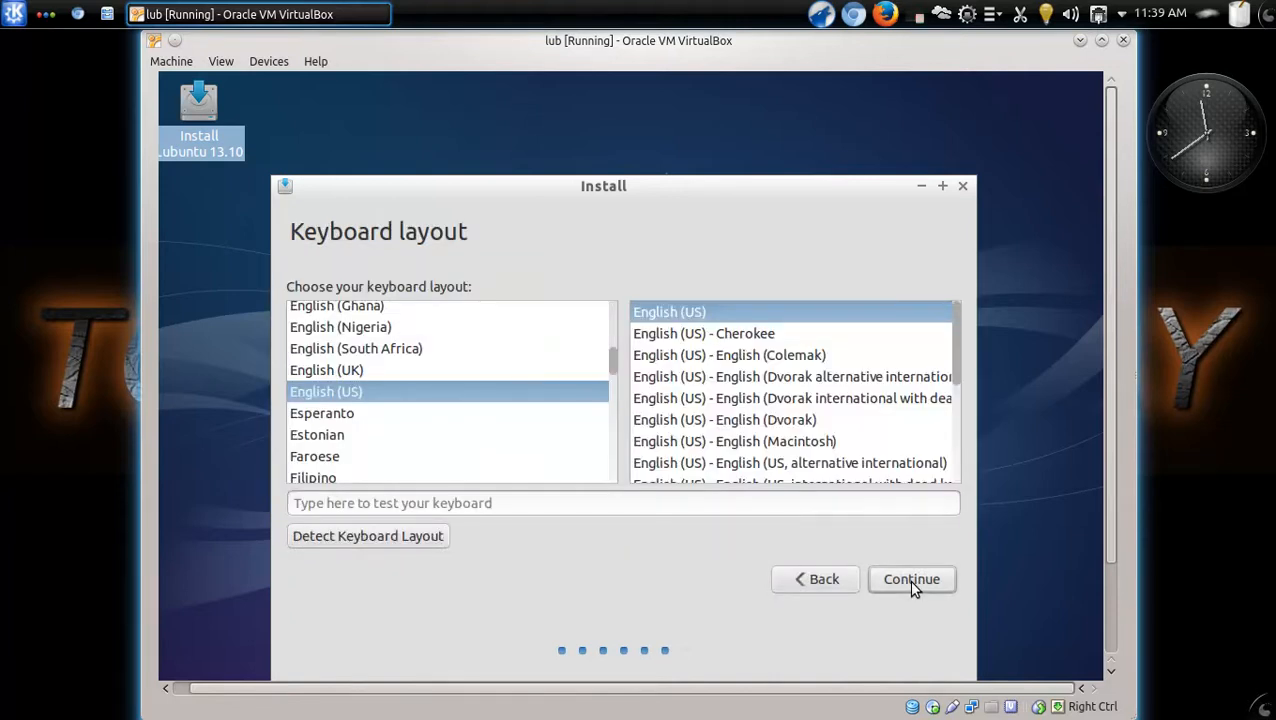
{"action": "left_click", "coordinate": [911, 579]}
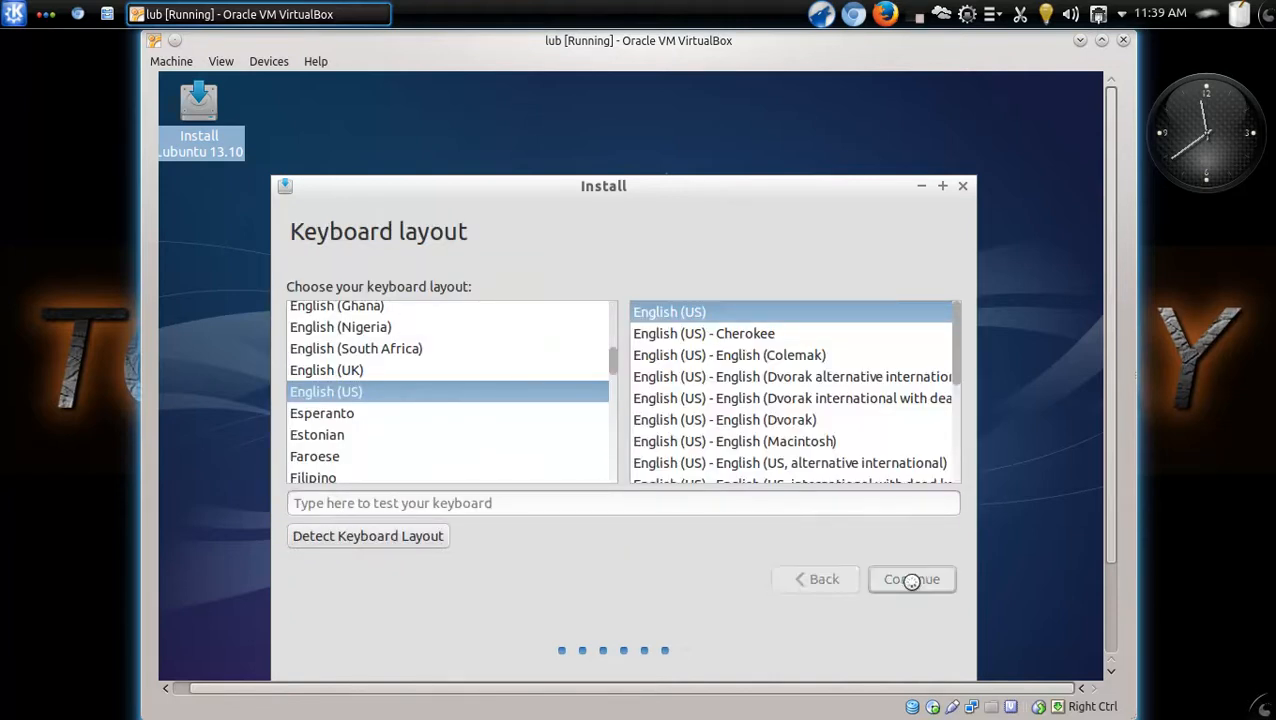
Create user 'test' on test-VirtualBox with matching passwords and automatic login, and submit.
{"action": "left_click", "coordinate": [911, 579]}
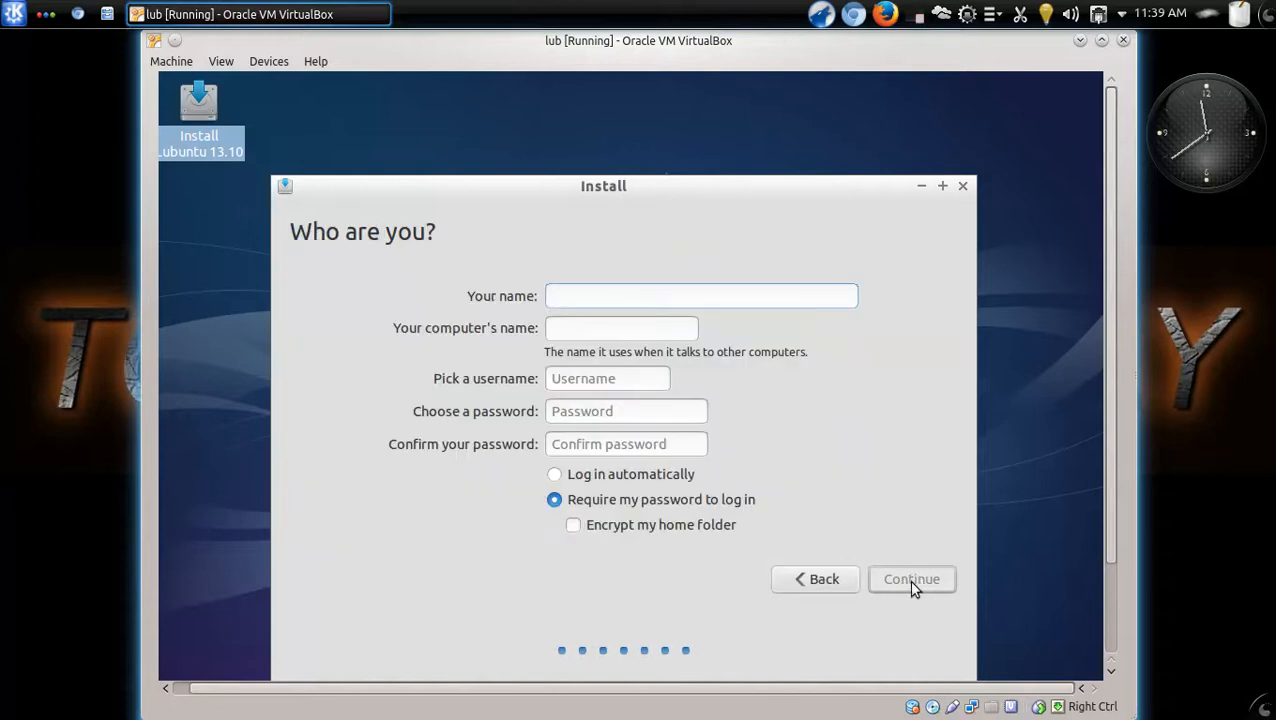
{"action": "left_click", "coordinate": [700, 295]}
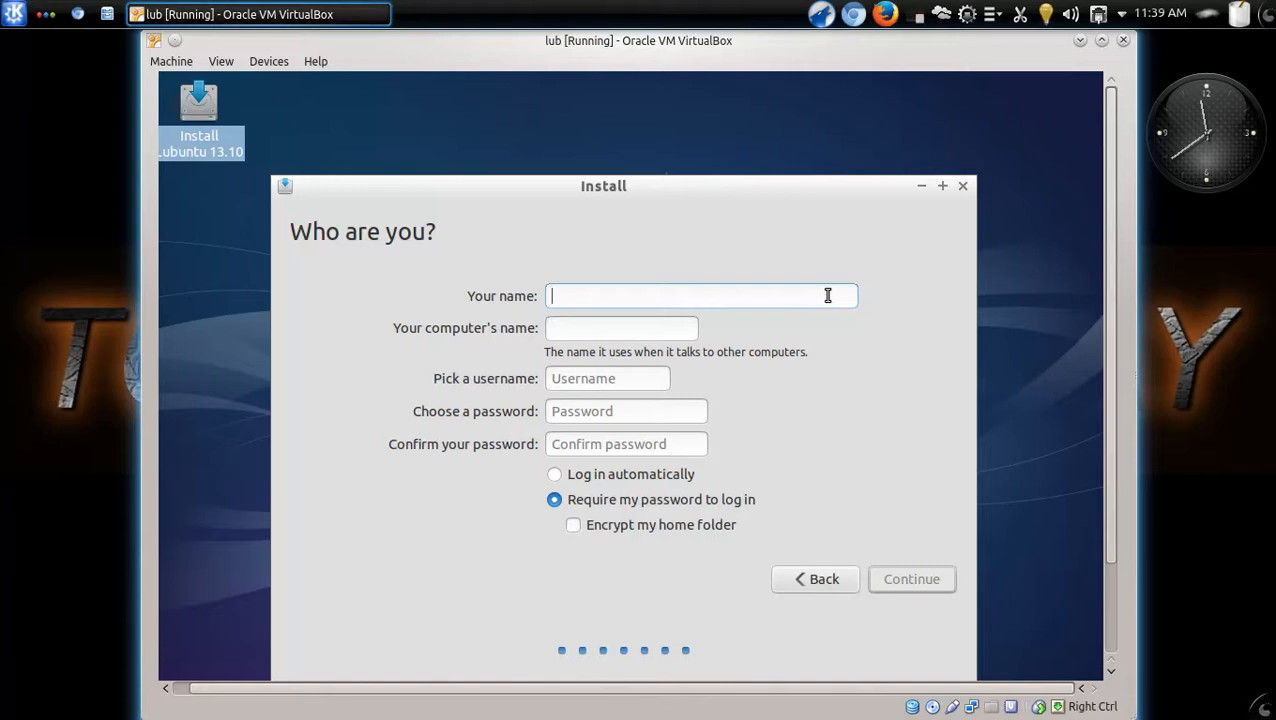
{"action": "type", "text": "test"}
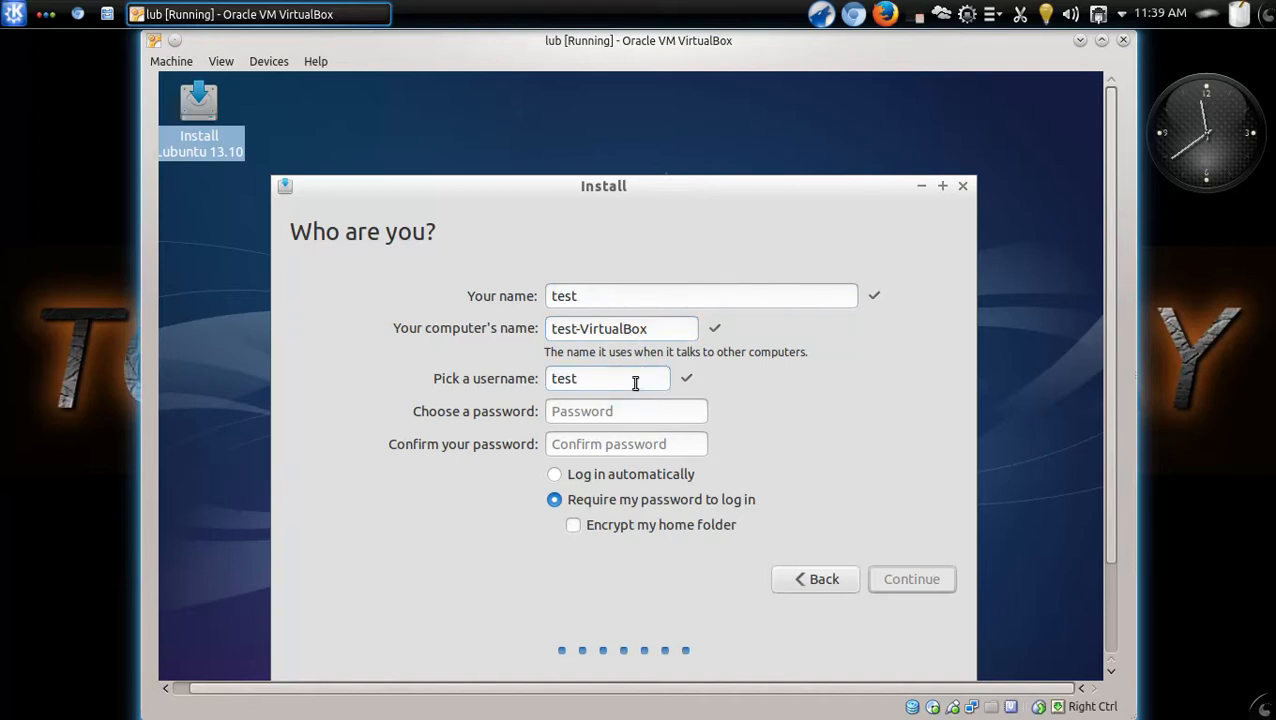
{"action": "left_click", "coordinate": [626, 411]}
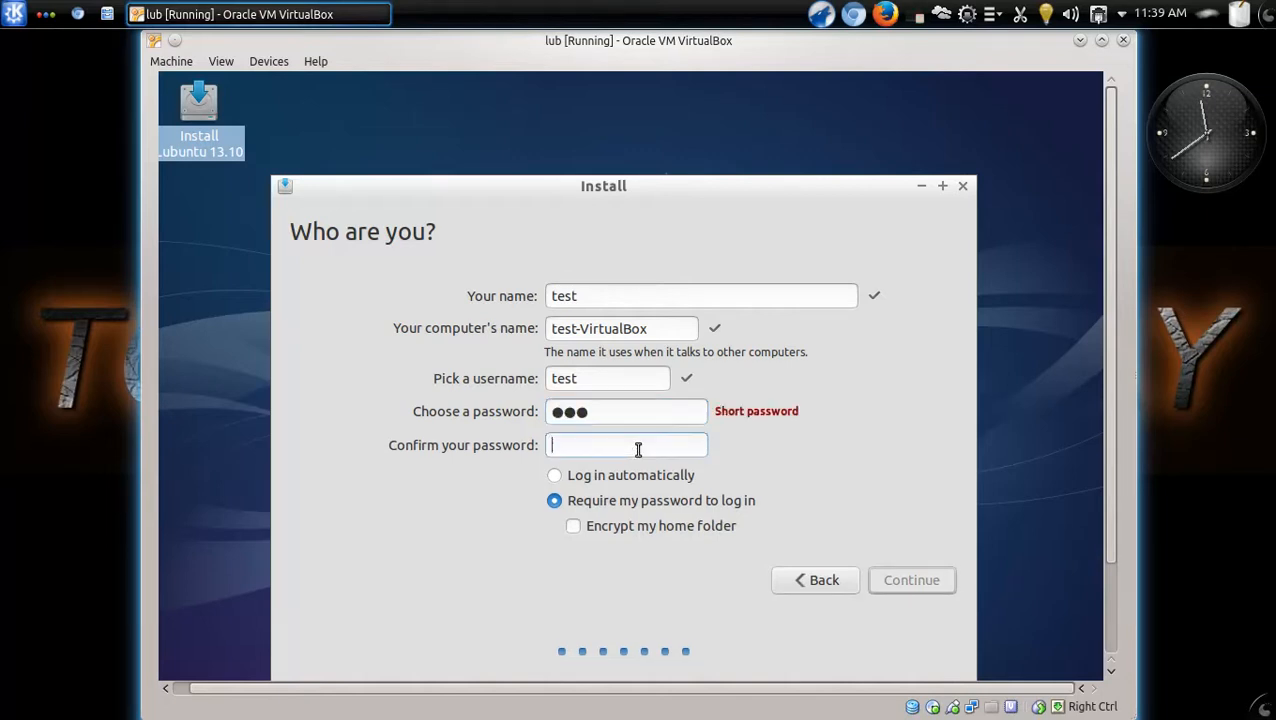
{"action": "type", "text": "•••"}
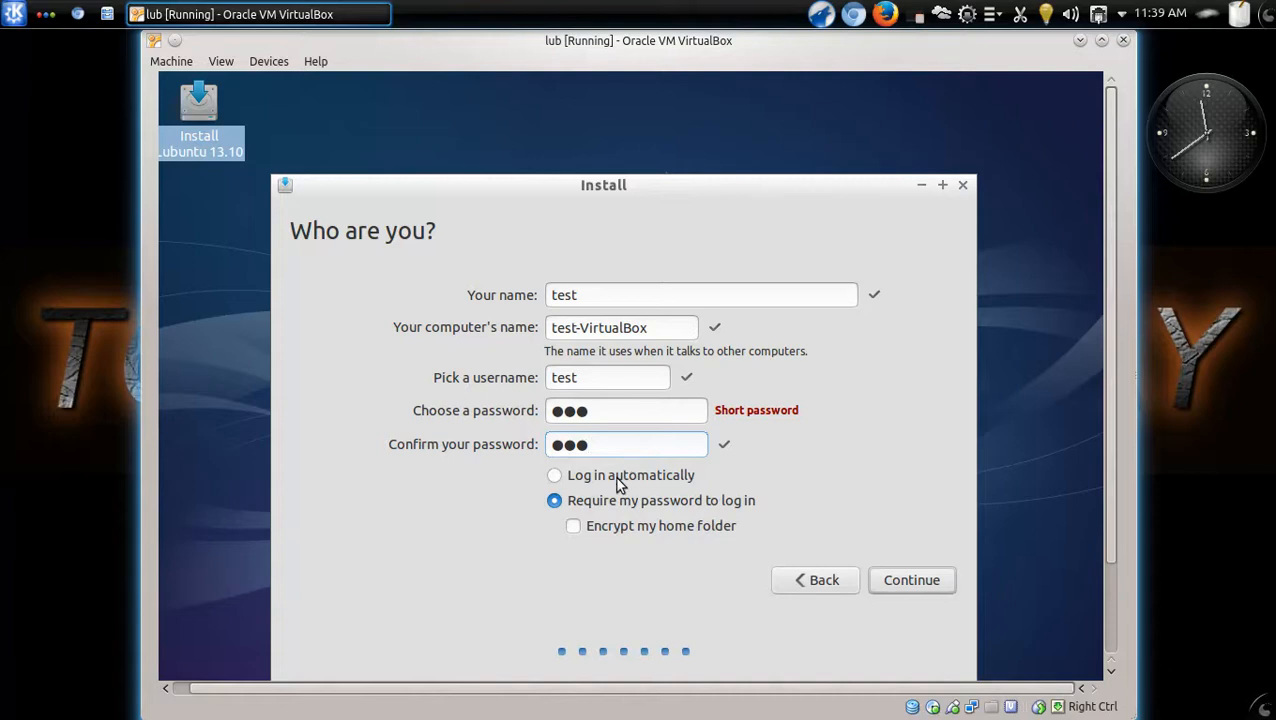
{"action": "left_click", "coordinate": [555, 475]}
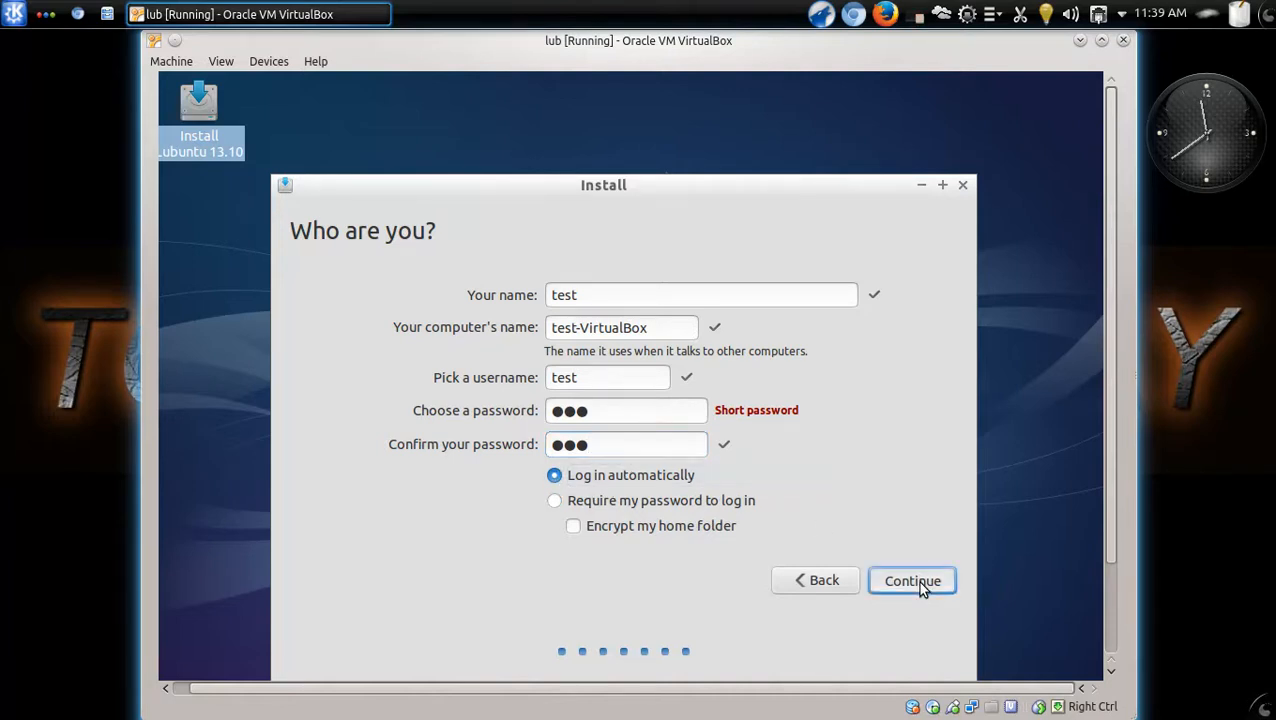
{"action": "left_click", "coordinate": [911, 580]}
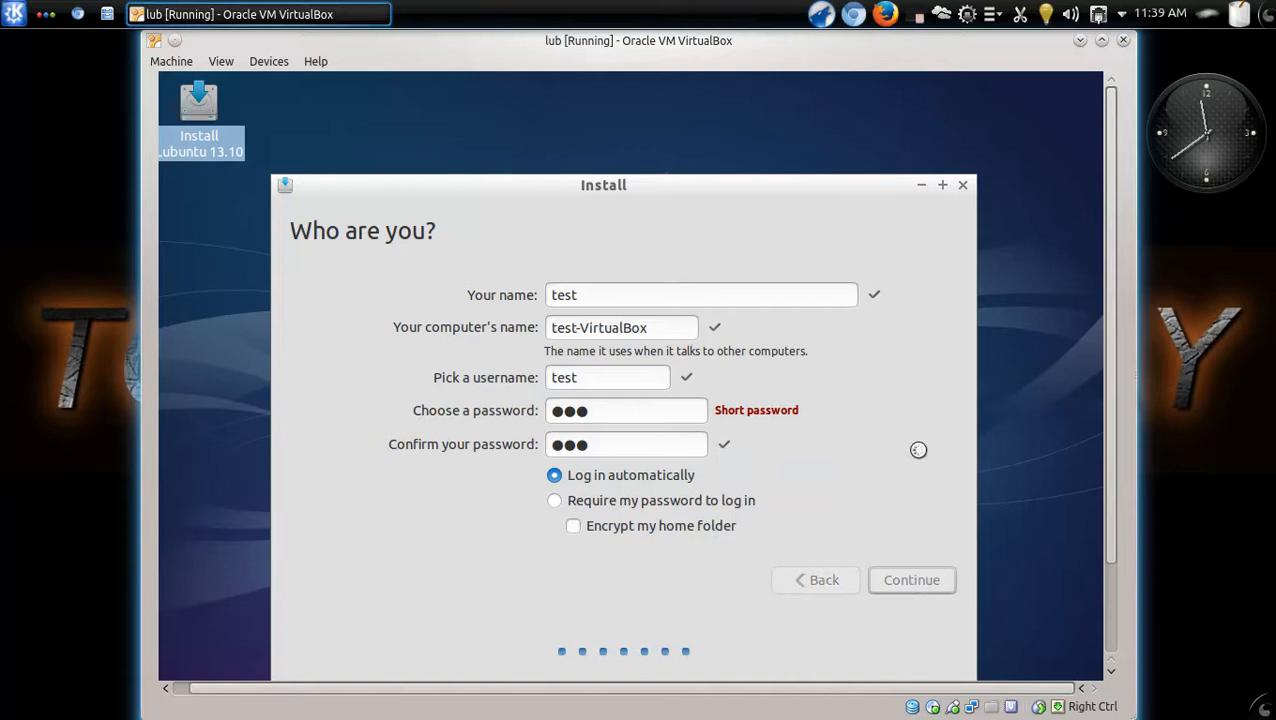
Let the installer copy files while the 'Welcome to Lubuntu 13.10' slideshow plays.
{"action": "left_click", "coordinate": [910, 580]}
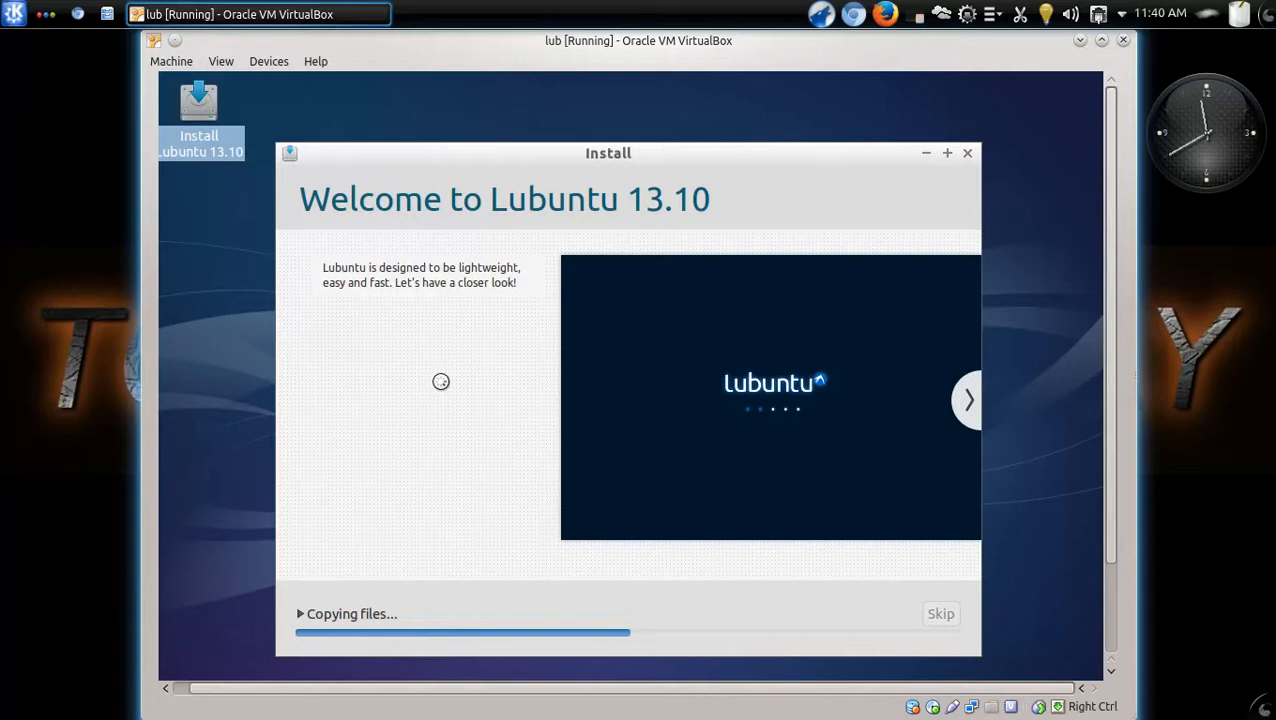
{"action": "left_click", "coordinate": [967, 399]}
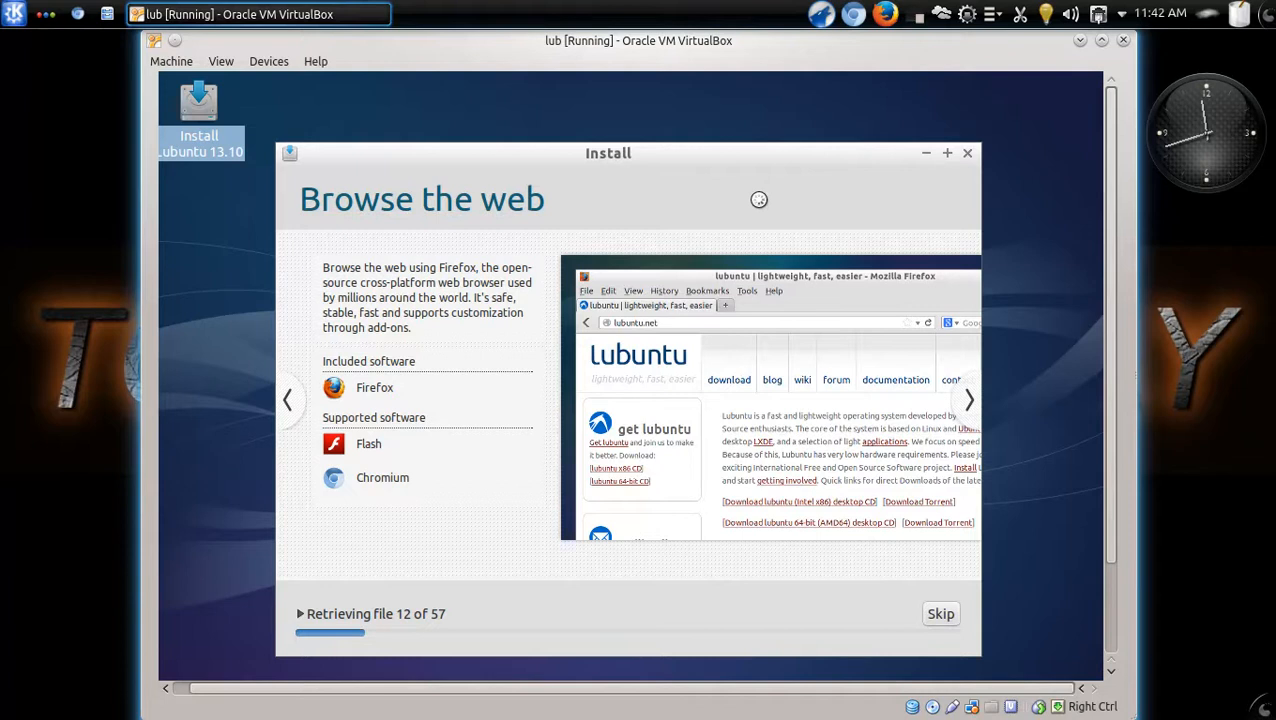
{"action": "mouse_move", "coordinate": [745, 300]}
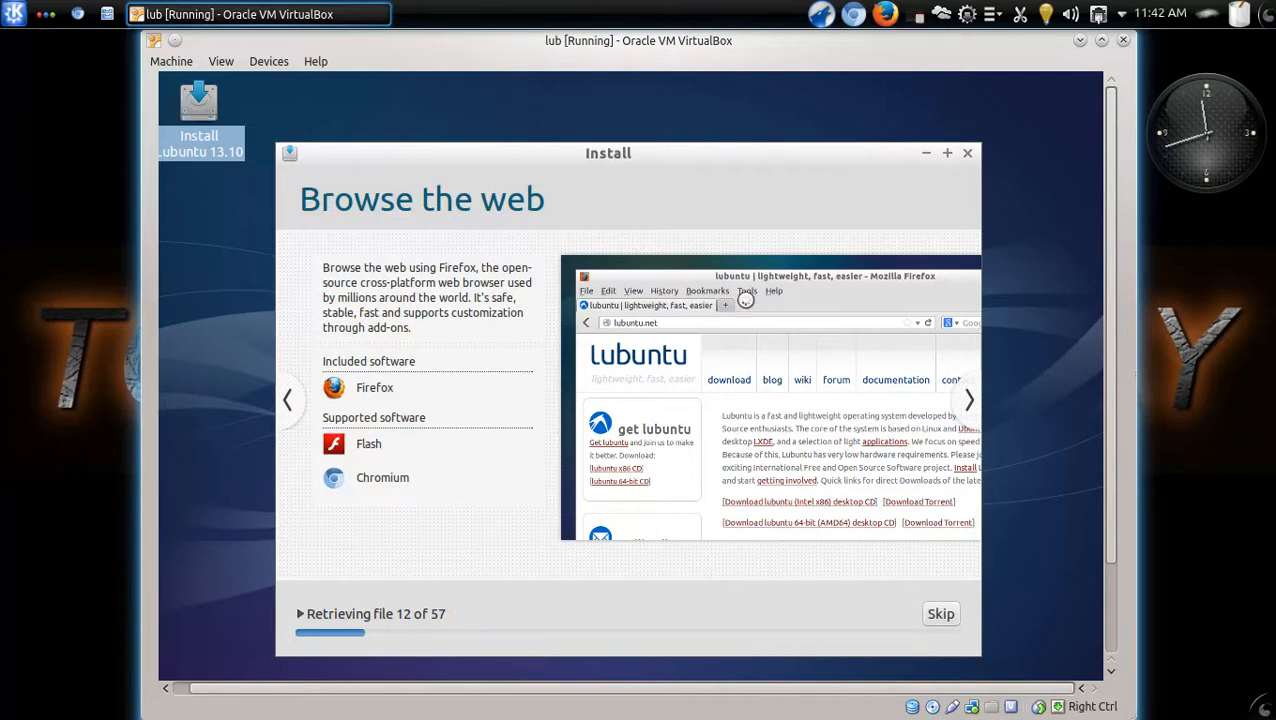
{"action": "mouse_move", "coordinate": [518, 612]}
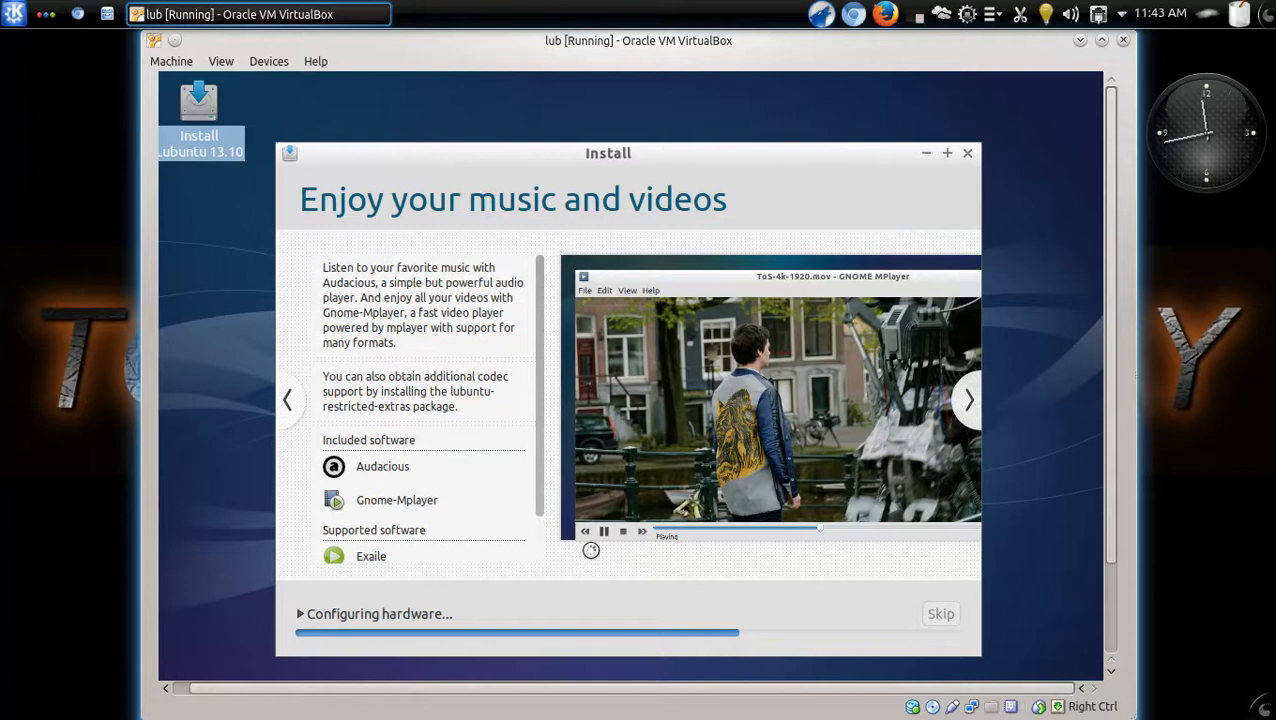
{"action": "mouse_move", "coordinate": [591, 233]}
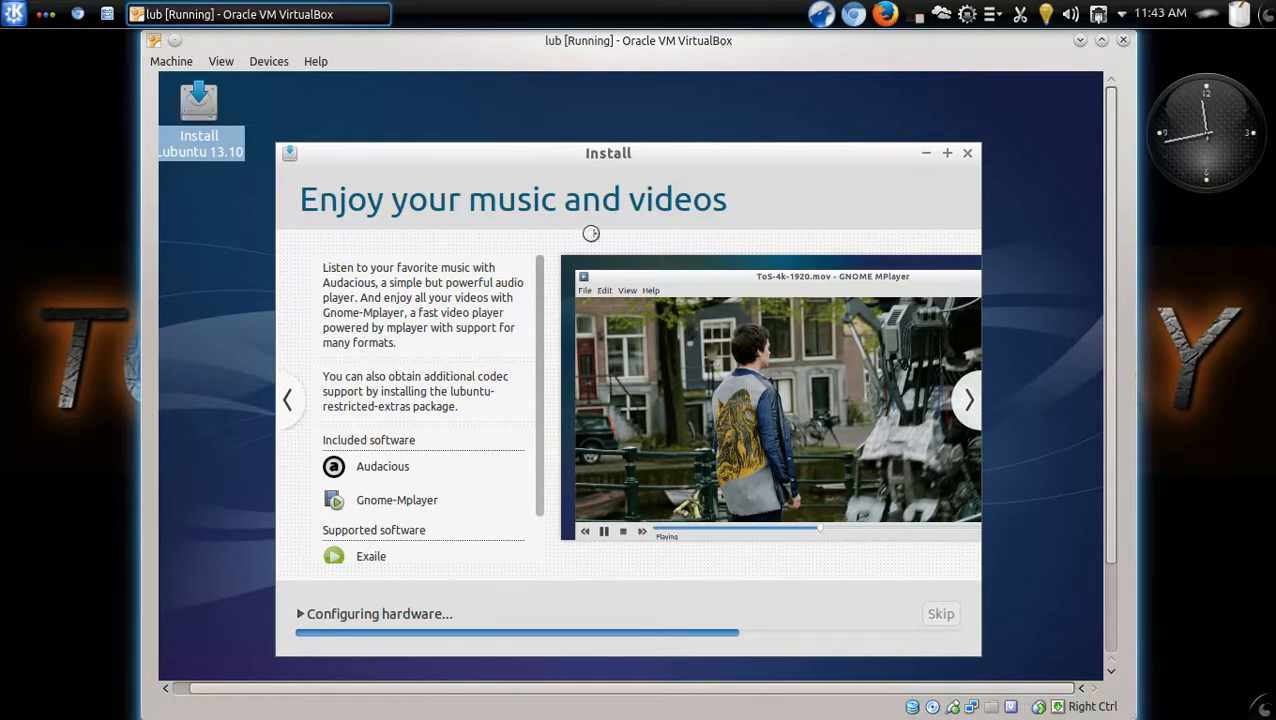
{"action": "mouse_move", "coordinate": [728, 193]}
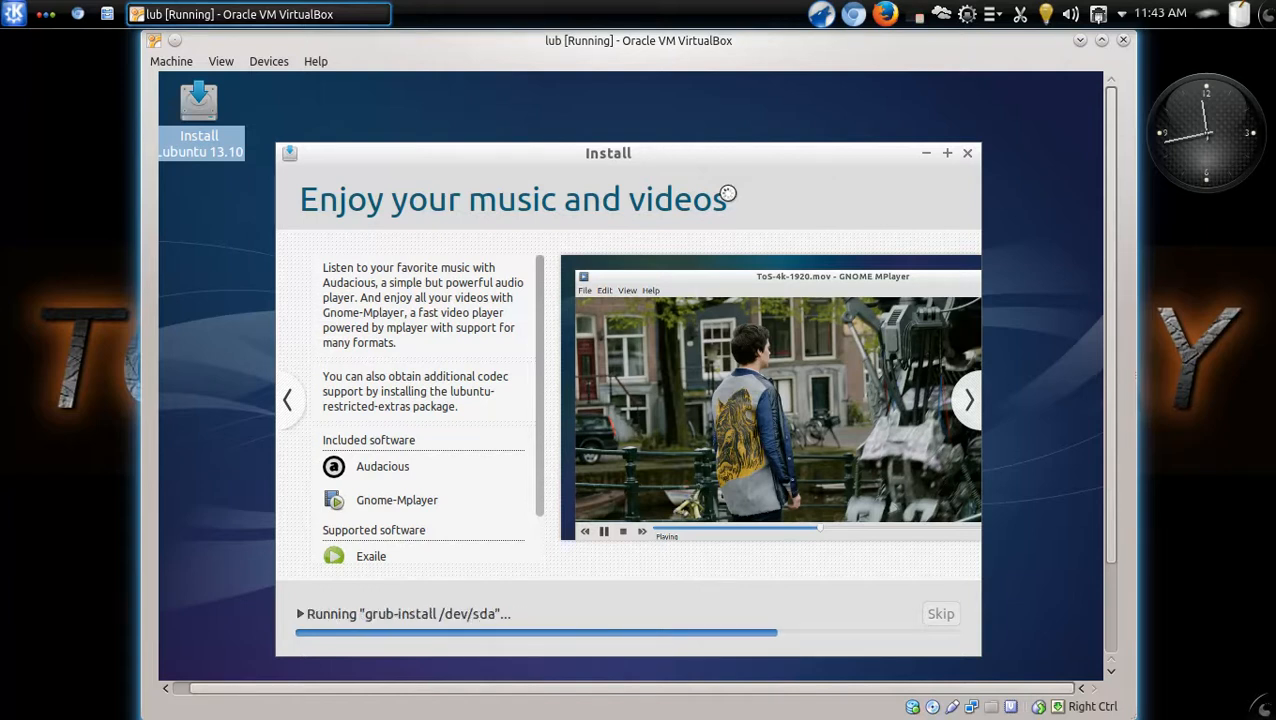
{"action": "mouse_move", "coordinate": [317, 480]}
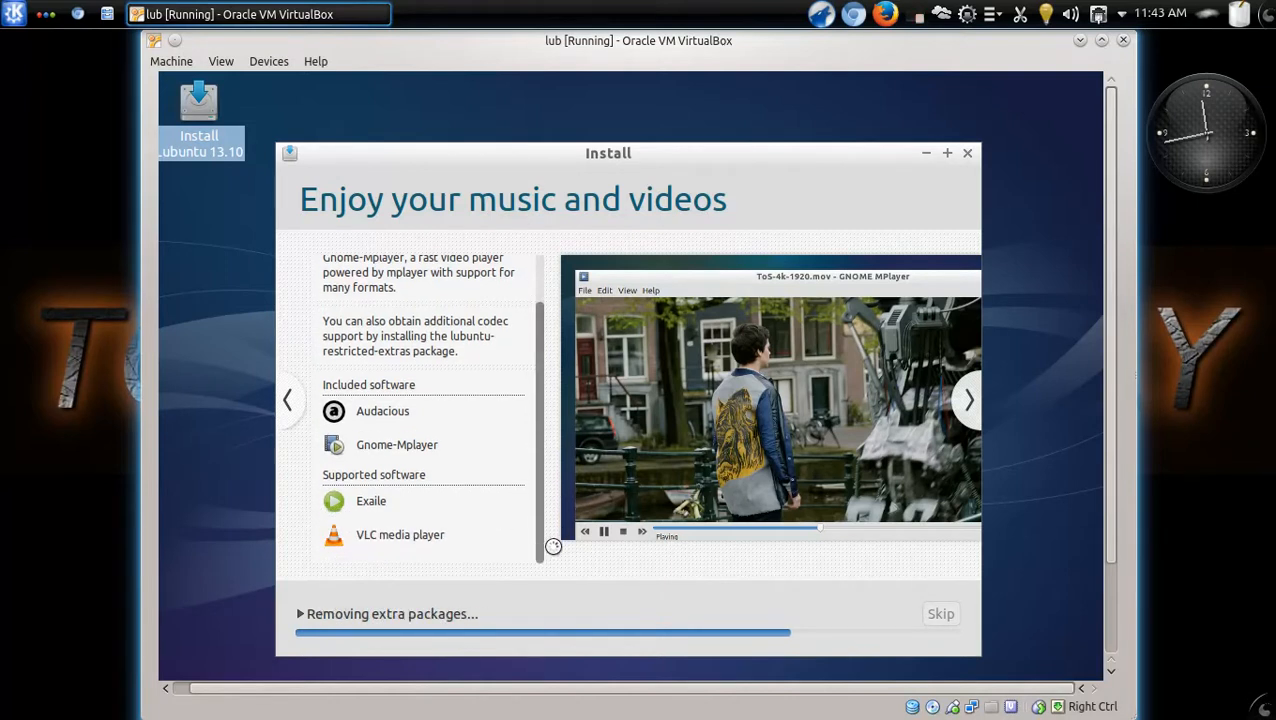
{"action": "mouse_move", "coordinate": [430, 485]}
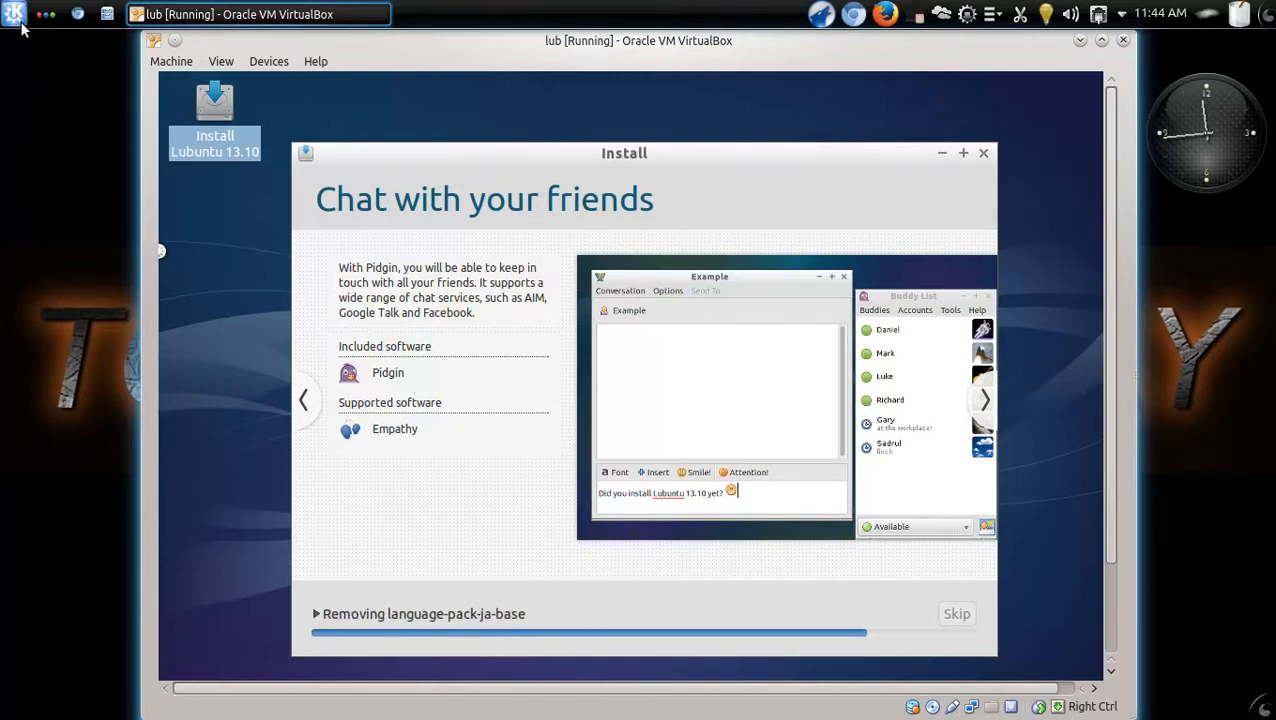
Wait through language pack removal until the Installation Complete dialog appears.
{"action": "left_click", "coordinate": [15, 14]}
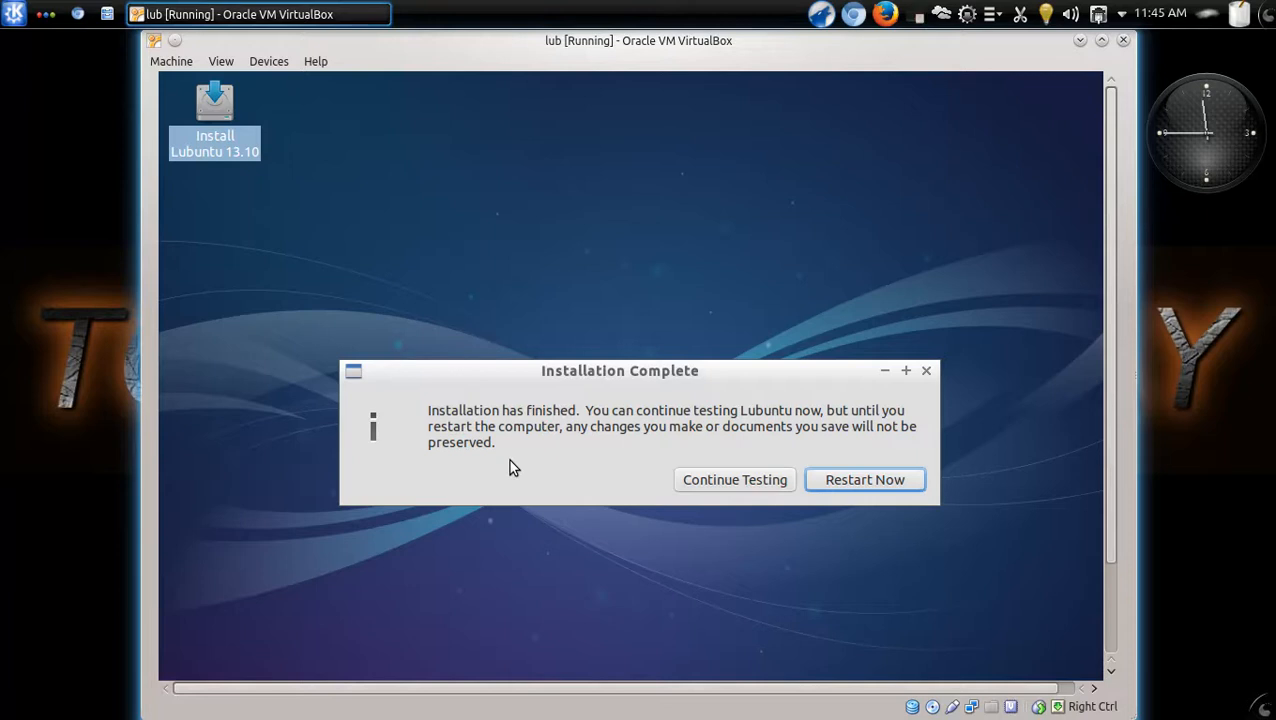
{"action": "mouse_move", "coordinate": [788, 530]}
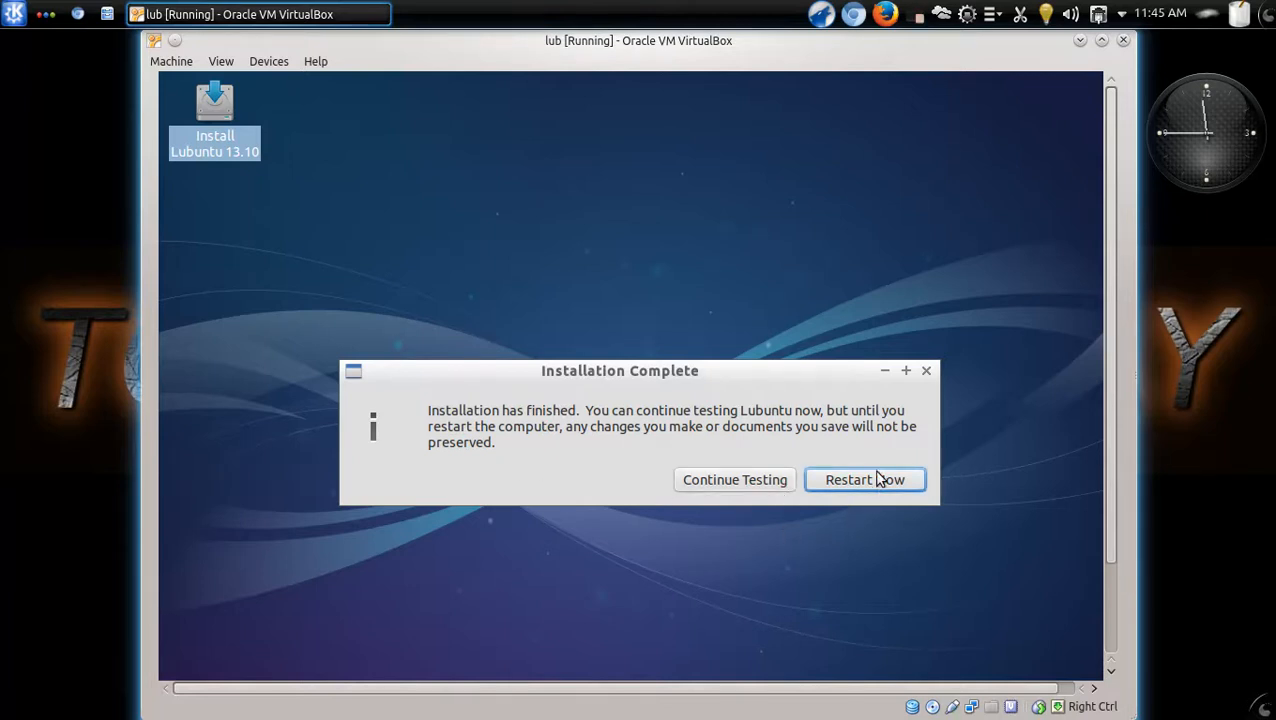
Choose Restart Now in the Installation Complete dialog.
{"action": "left_click", "coordinate": [864, 480]}
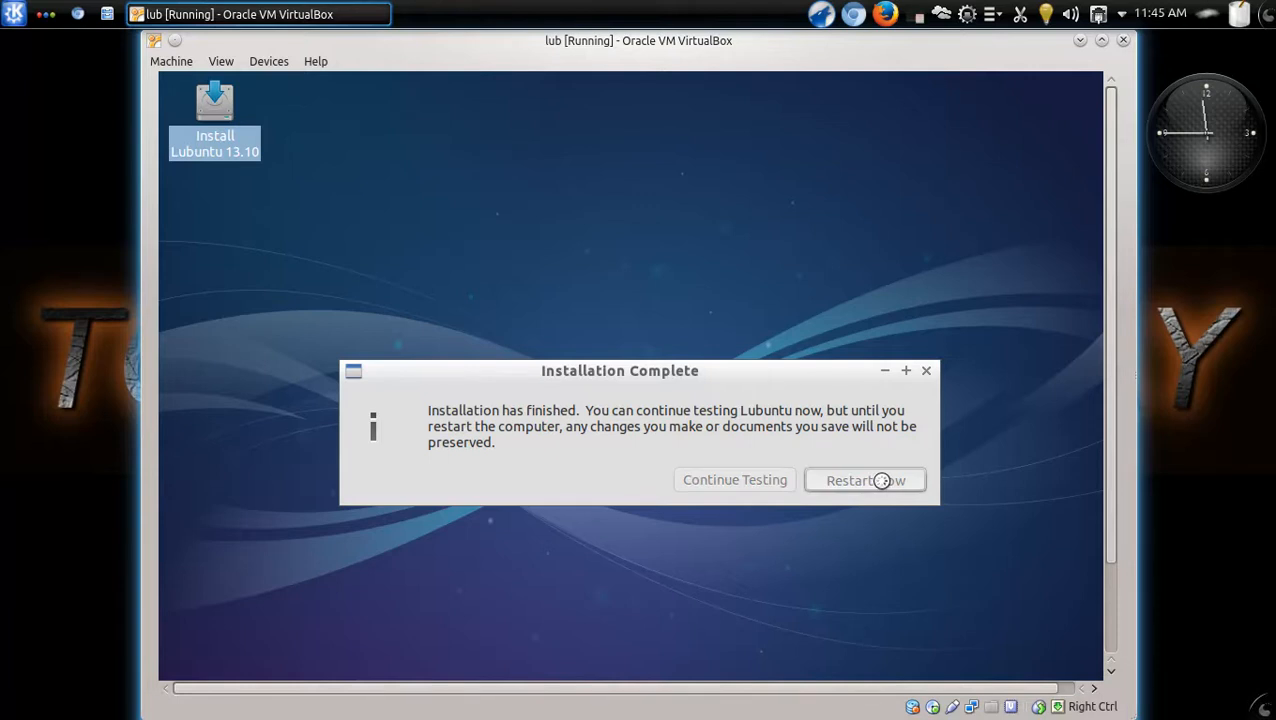
{"action": "left_click", "coordinate": [864, 480]}
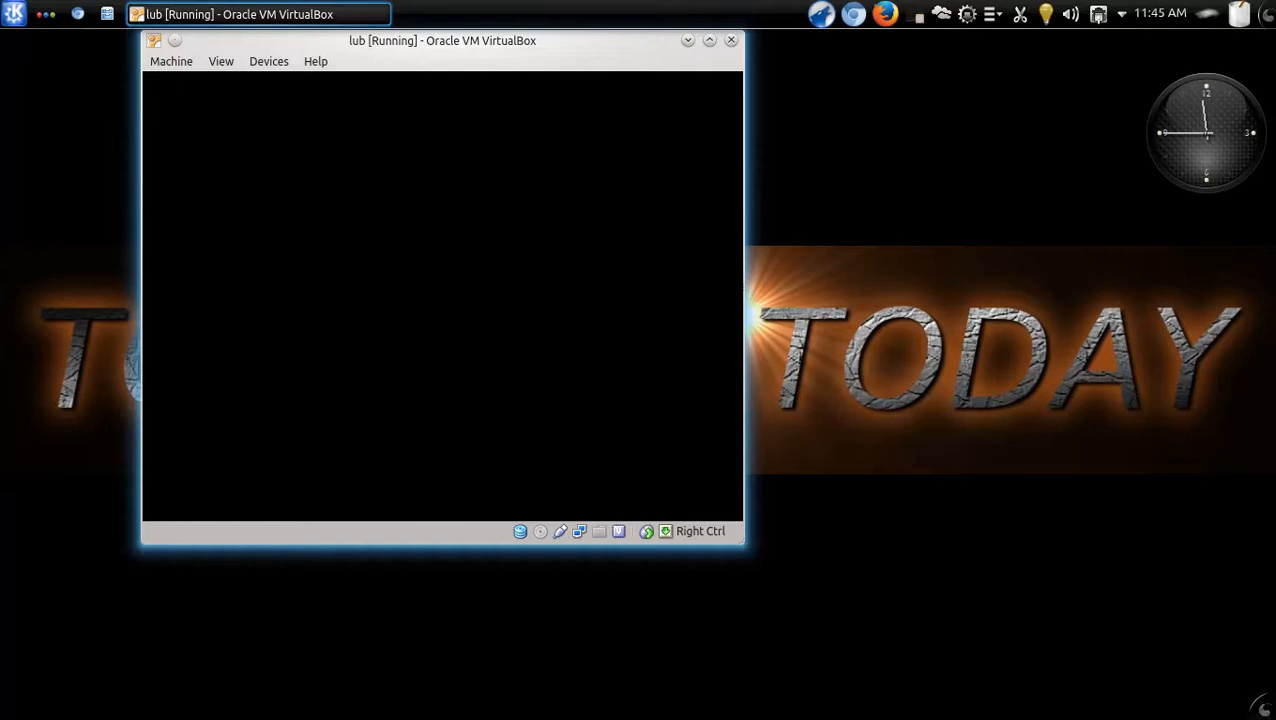
{"action": "mouse_move", "coordinate": [435, 52]}
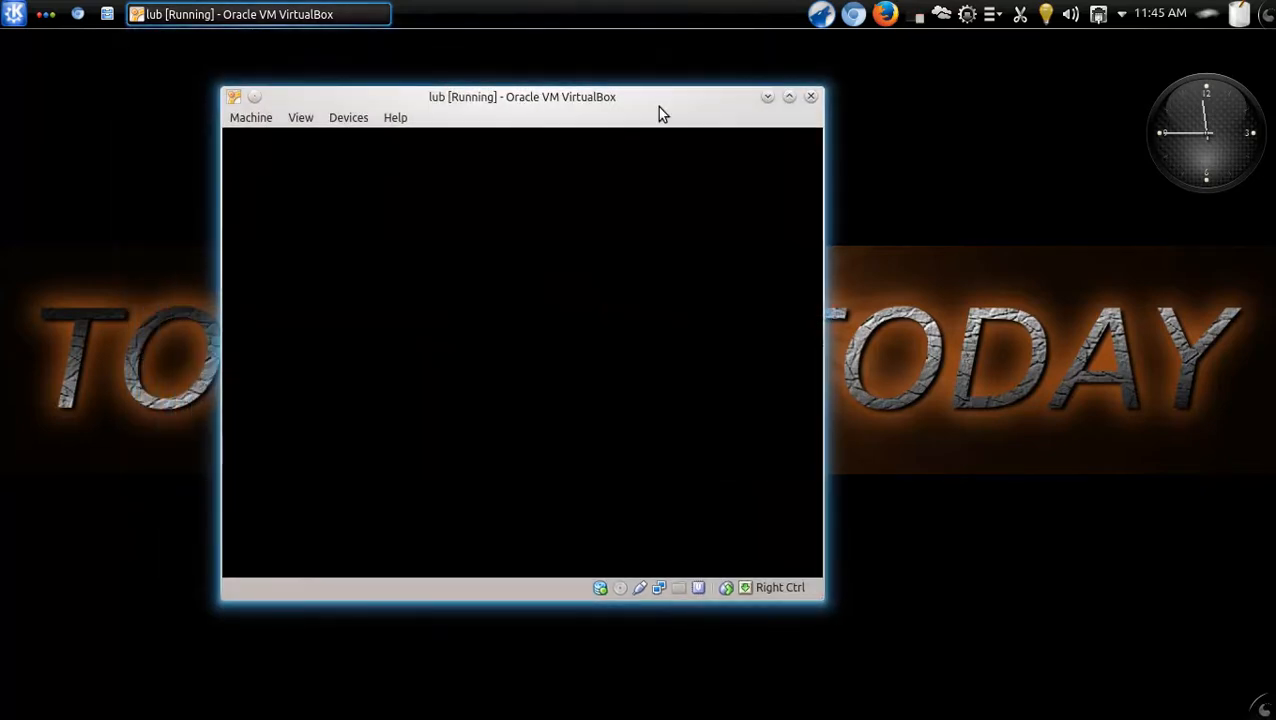
{"action": "mouse_move", "coordinate": [910, 148]}
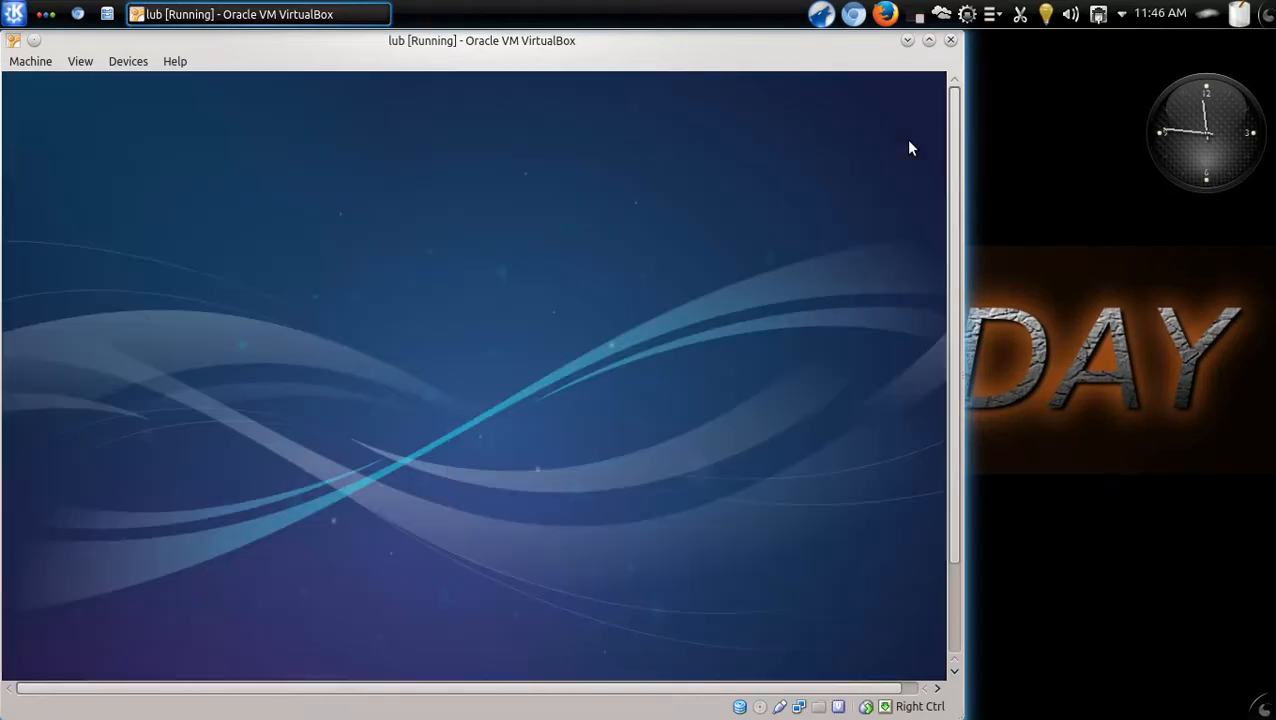
{"action": "mouse_move", "coordinate": [133, 96]}
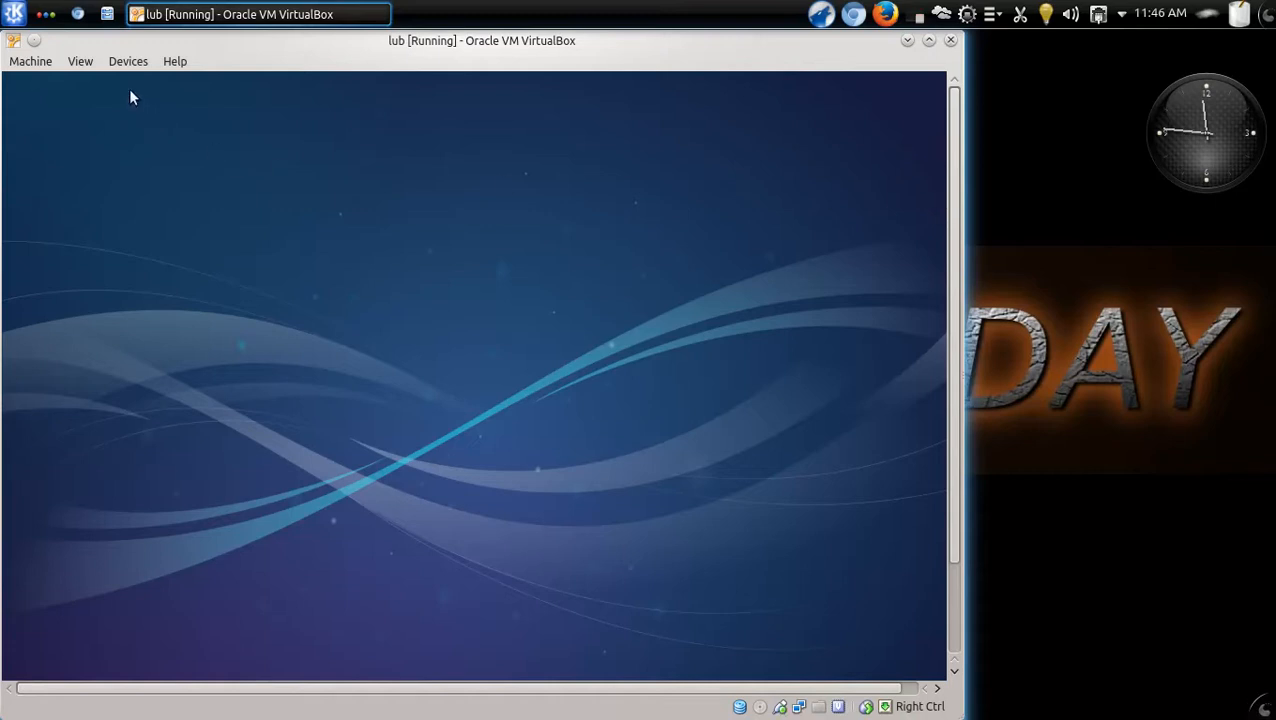
Wait past the black reboot screen until the Lubuntu desktop with taskbar and clock loads.
{"action": "left_click", "coordinate": [80, 61]}
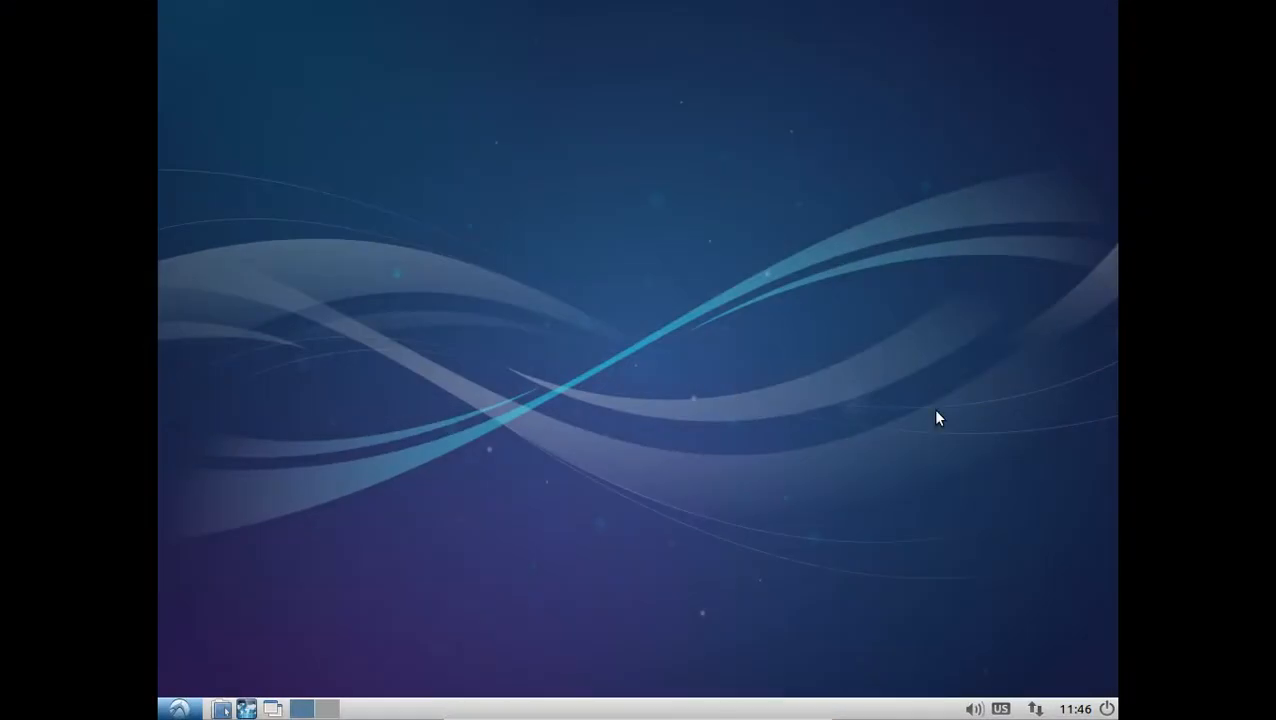
{"action": "mouse_move", "coordinate": [933, 601]}
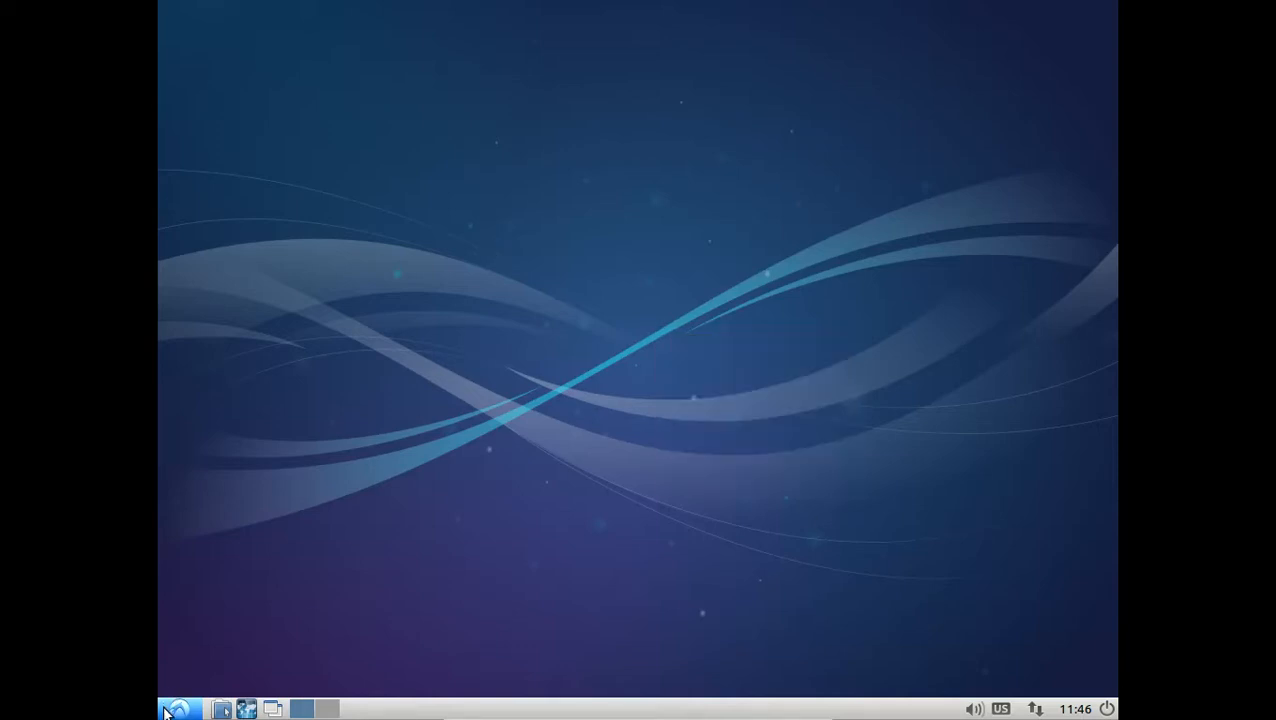
{"action": "mouse_move", "coordinate": [479, 354]}
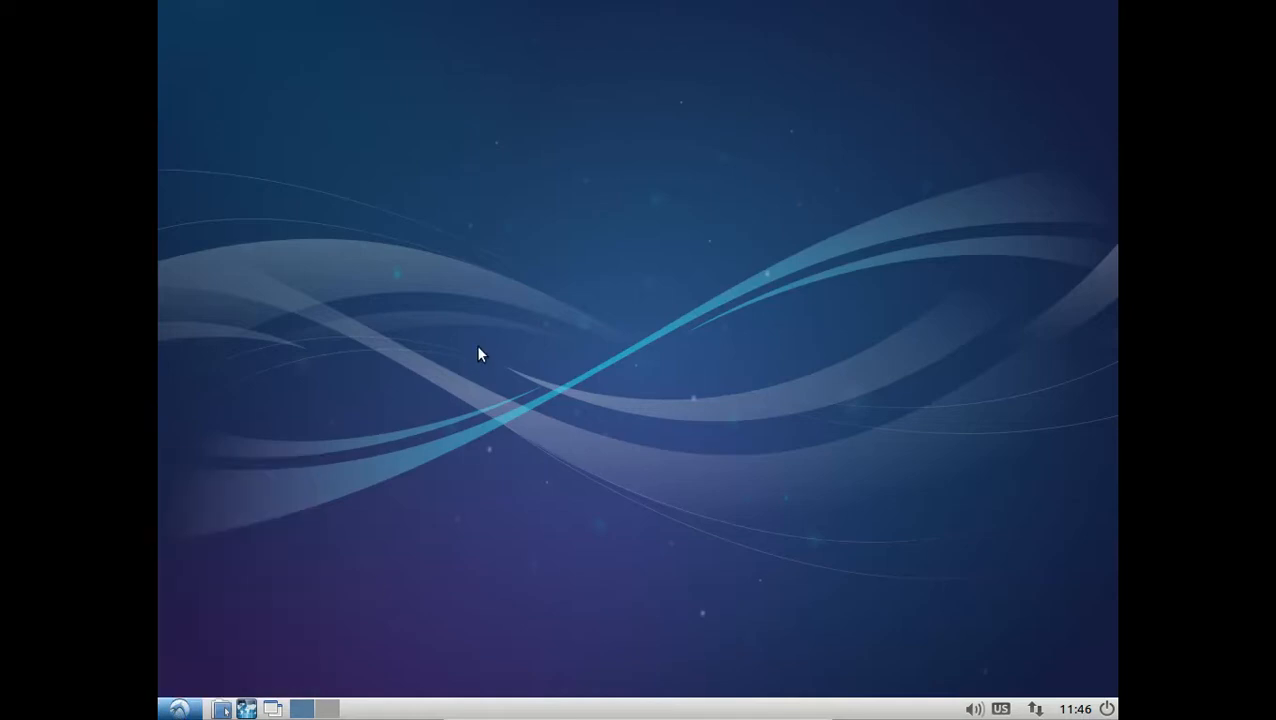
Switch the VM to Full-screen Mode (Host+F) to view the default Lubuntu desktop.
{"action": "left_click", "coordinate": [178, 708]}
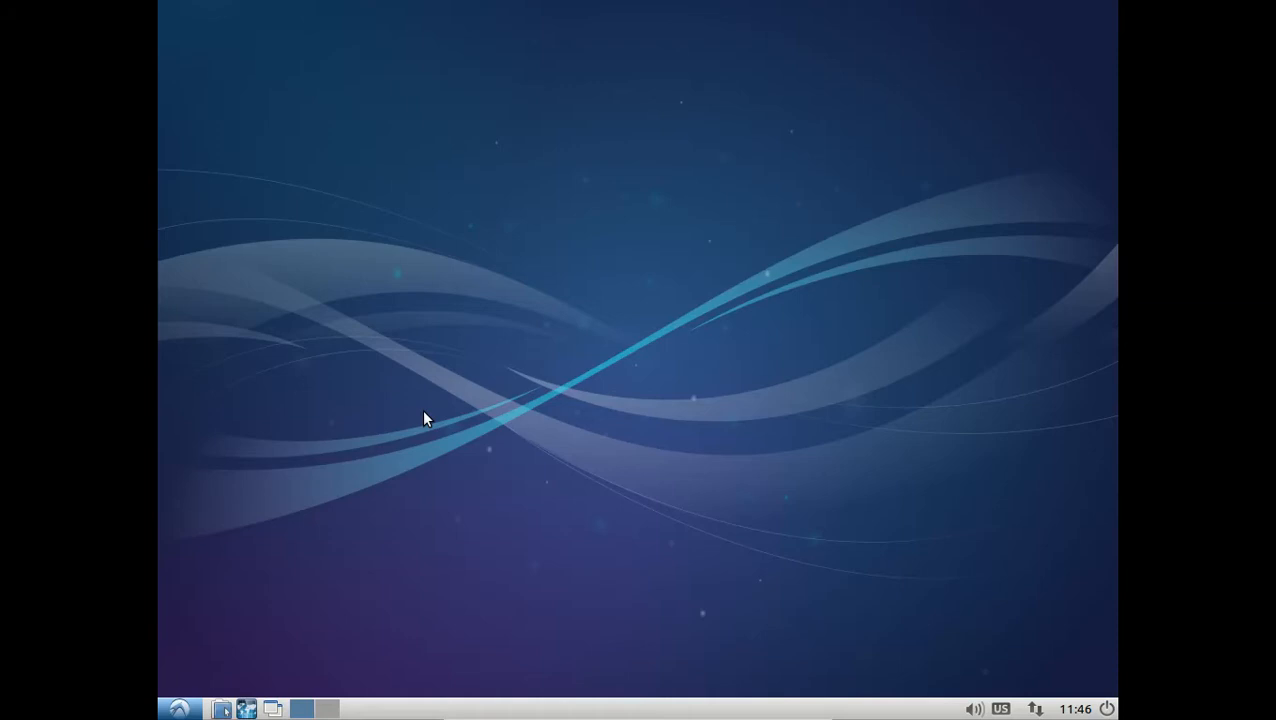
{"action": "mouse_move", "coordinate": [445, 396]}
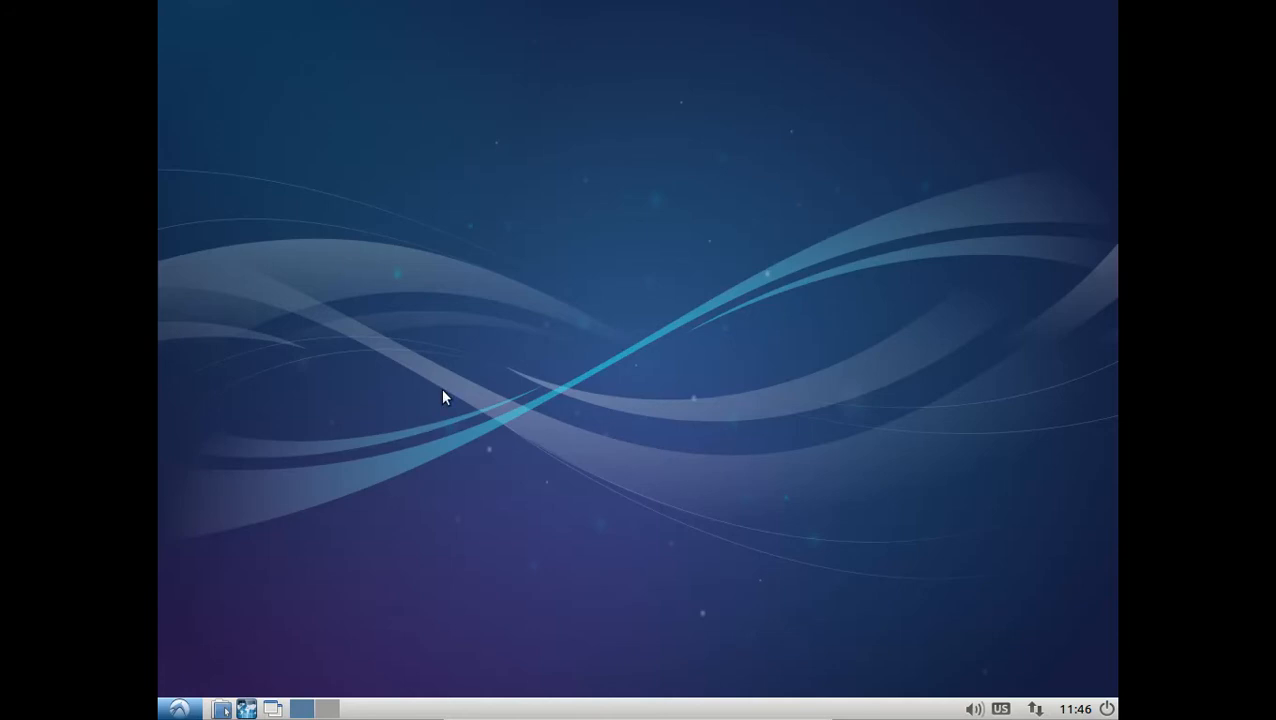
{"action": "mouse_move", "coordinate": [473, 373]}
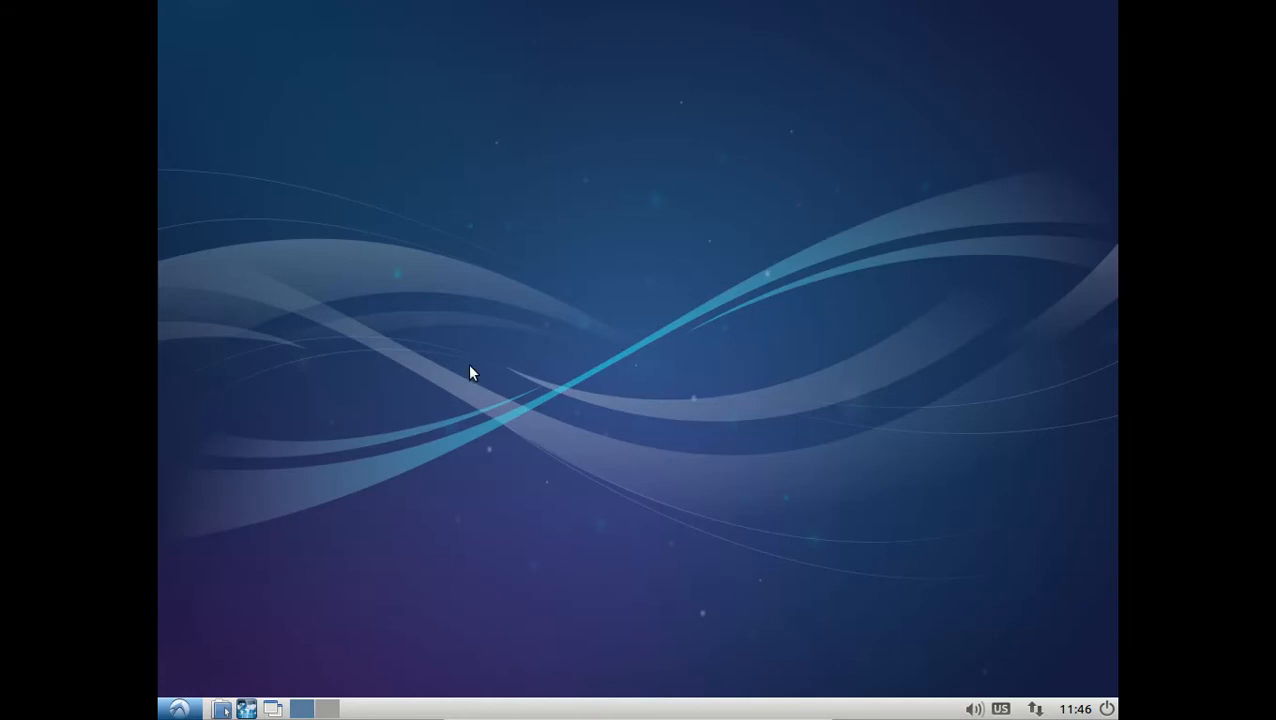